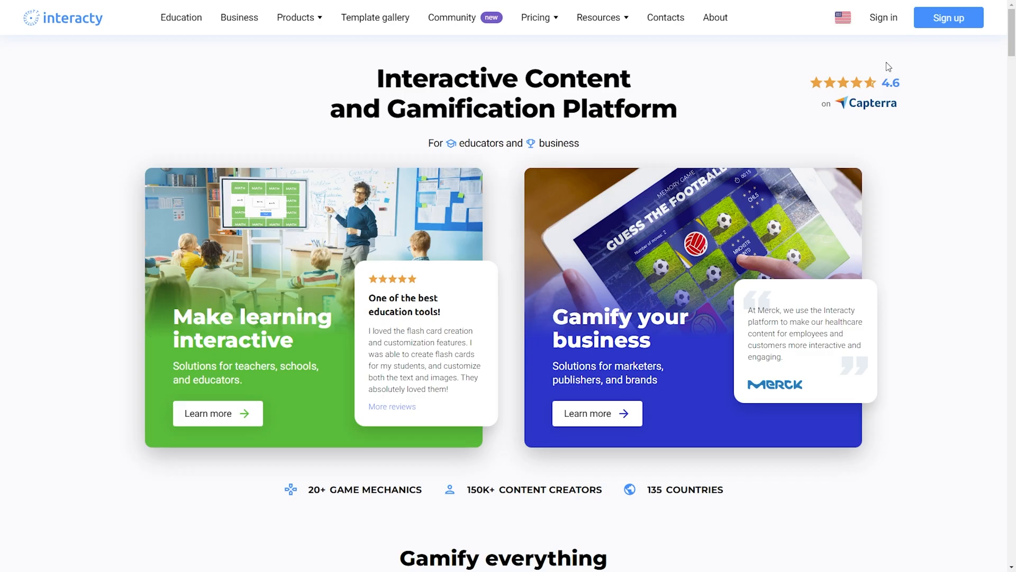
click(883, 17)
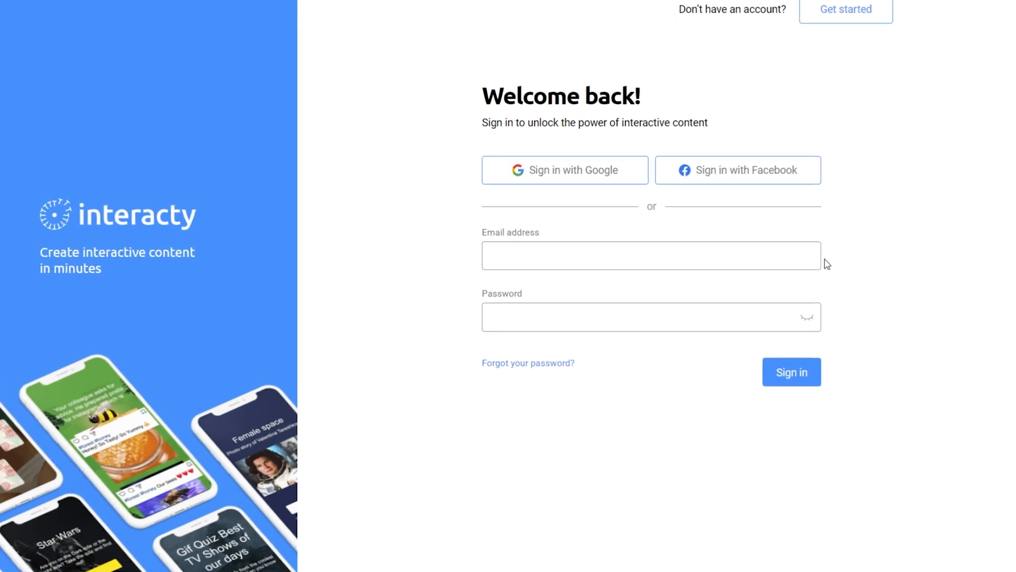
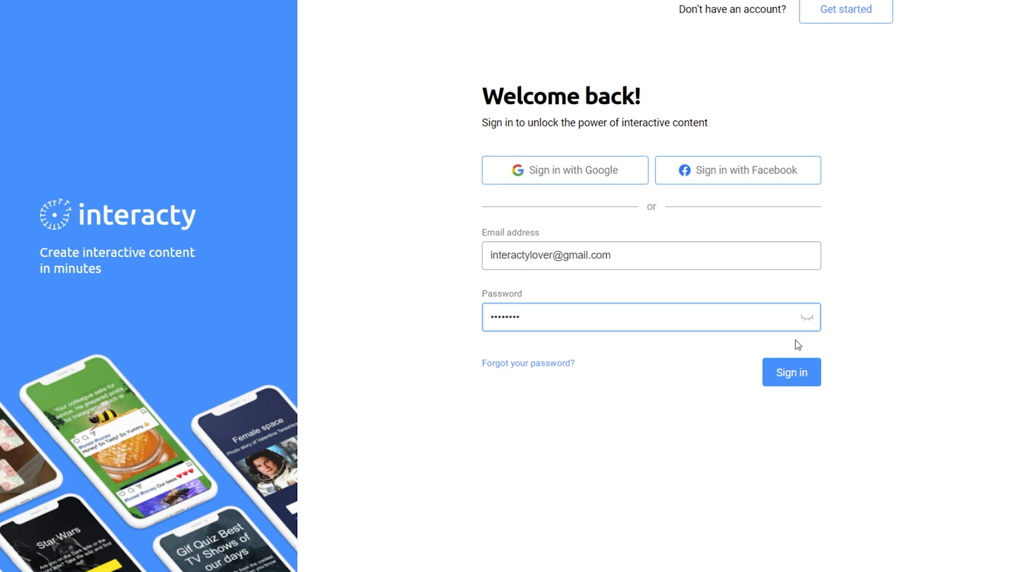
click(792, 371)
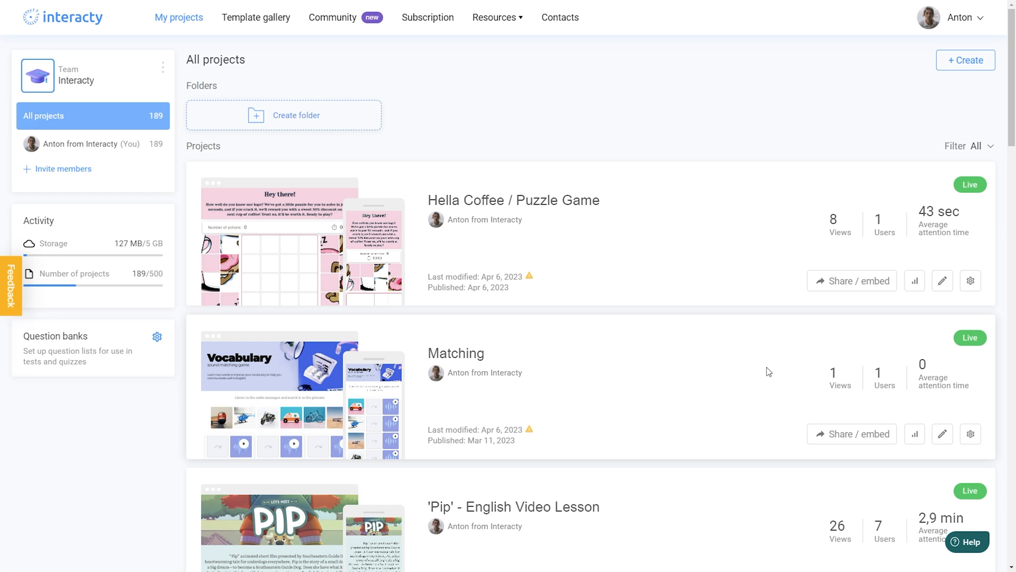
mouse_move(400, 345)
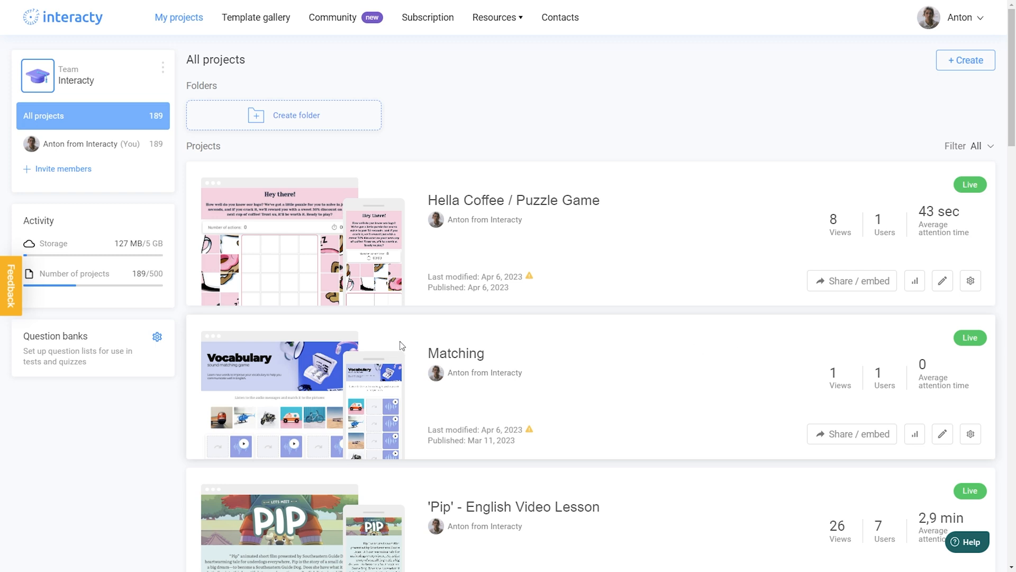
mouse_move(157, 340)
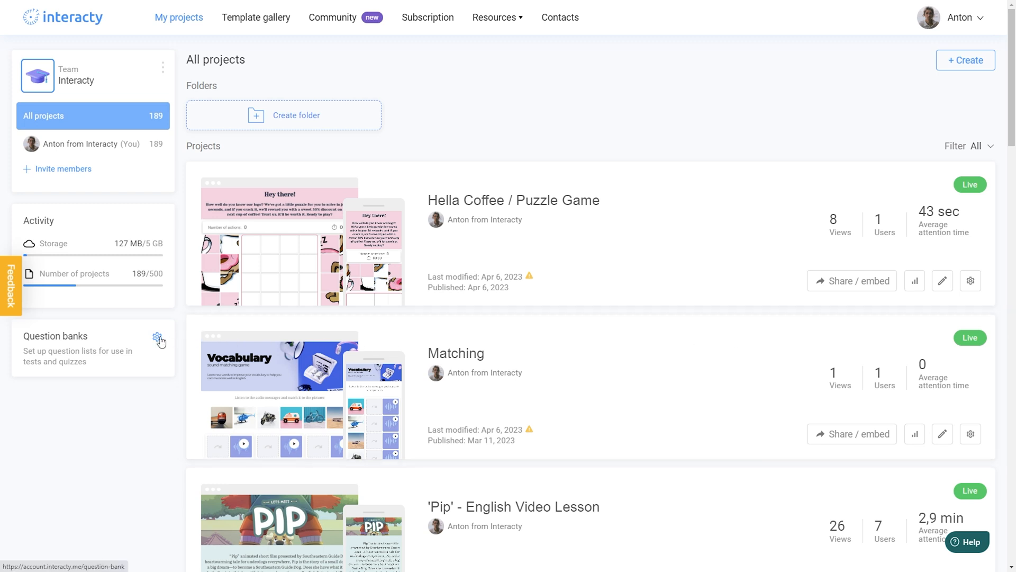
Go to the Question banks page from the My projects sidebar
click(160, 338)
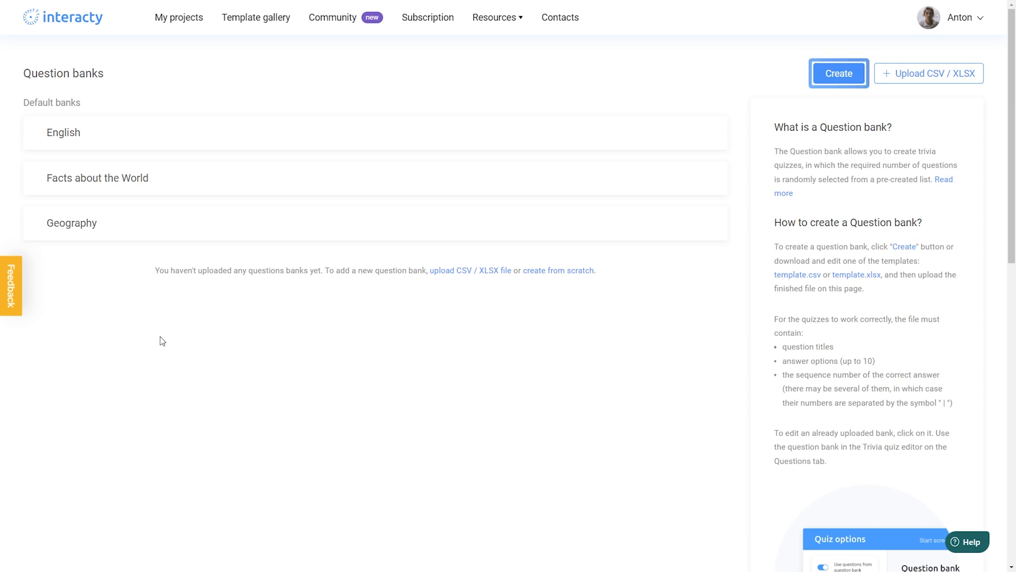
mouse_move(928, 73)
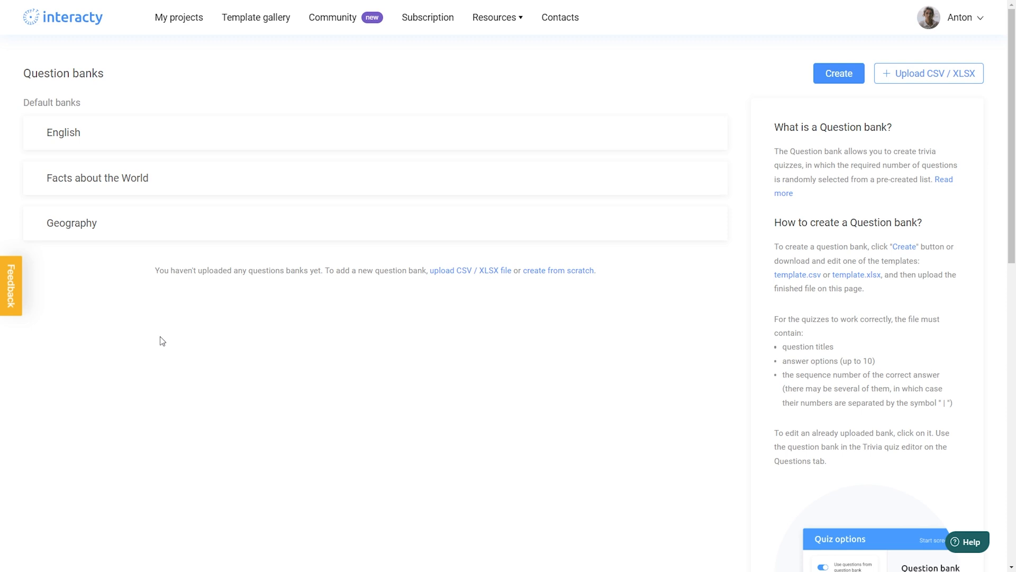
mouse_move(843, 356)
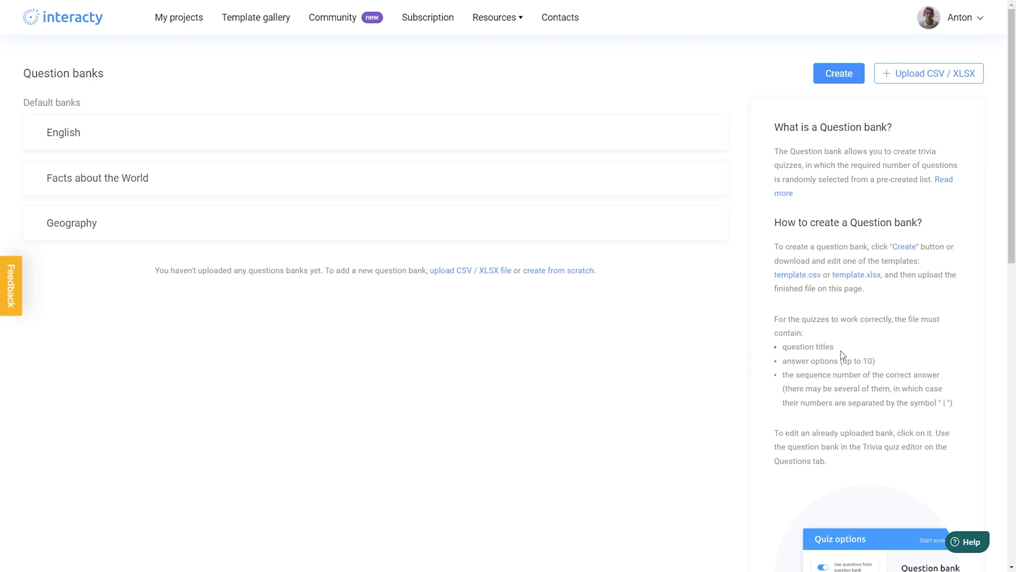
Create a new question bank and name it 'Geography Lesson'
click(839, 73)
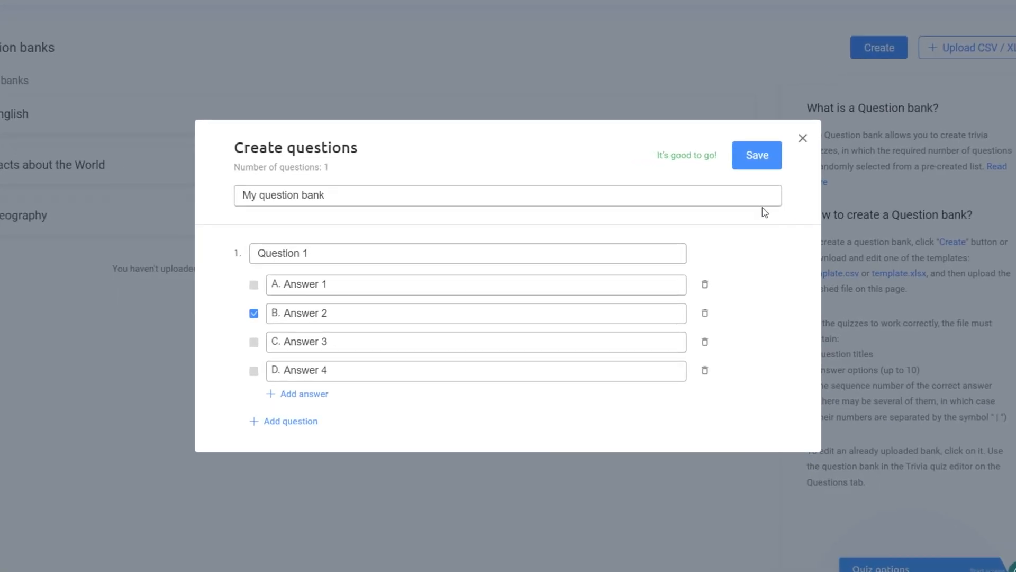
text(Geo)
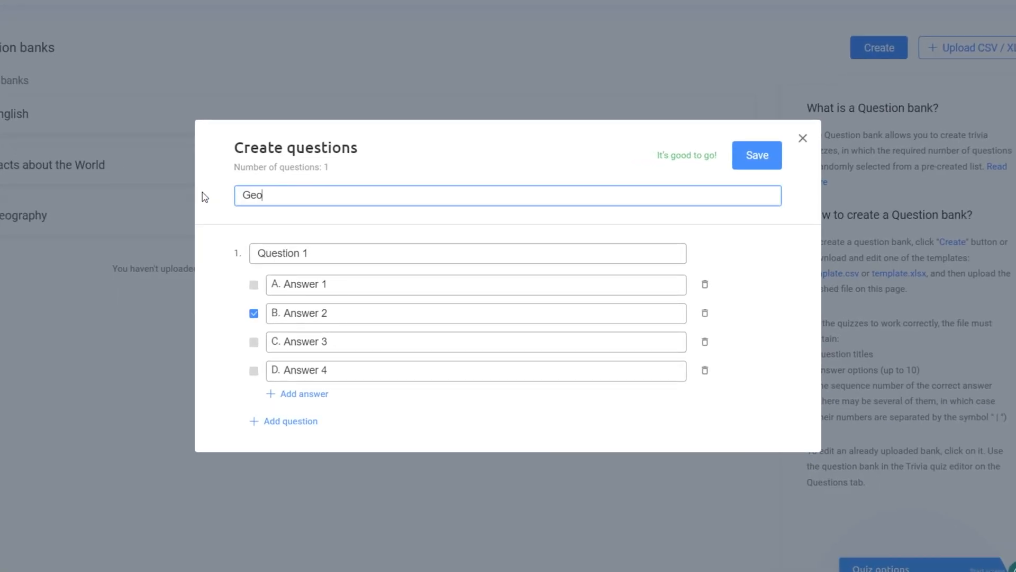
text(graphy Lesson)
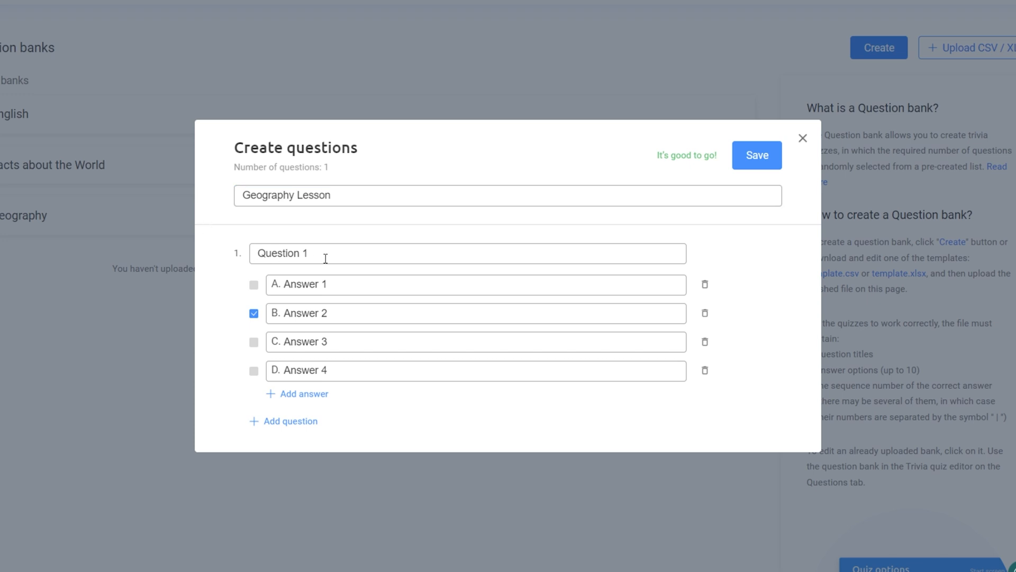
Enter the land-surrounded-by-water question with answers Island and Peninsula
text(What do you call the piece of lan)
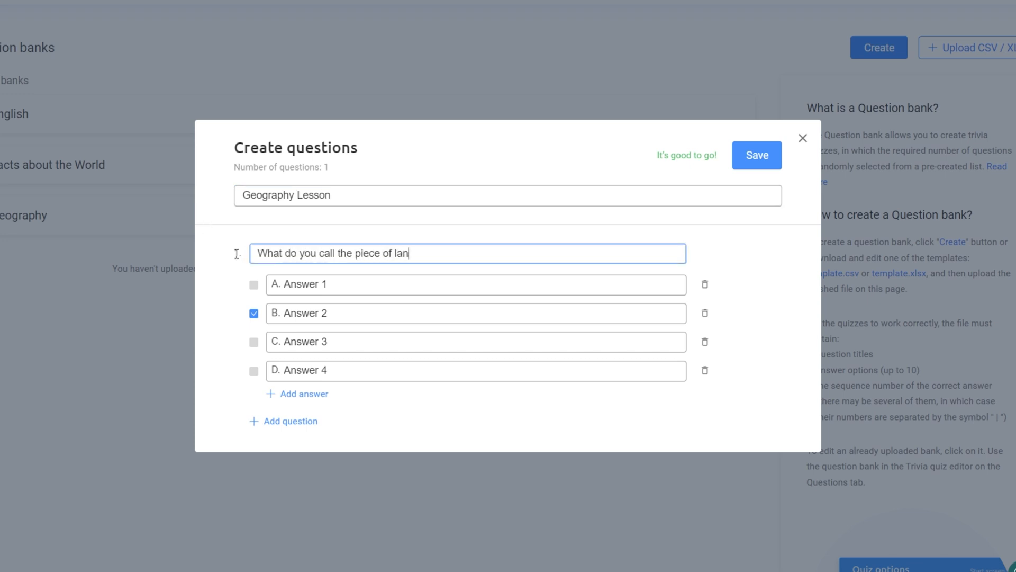
text(d that completely surrounded by water on all sides?)
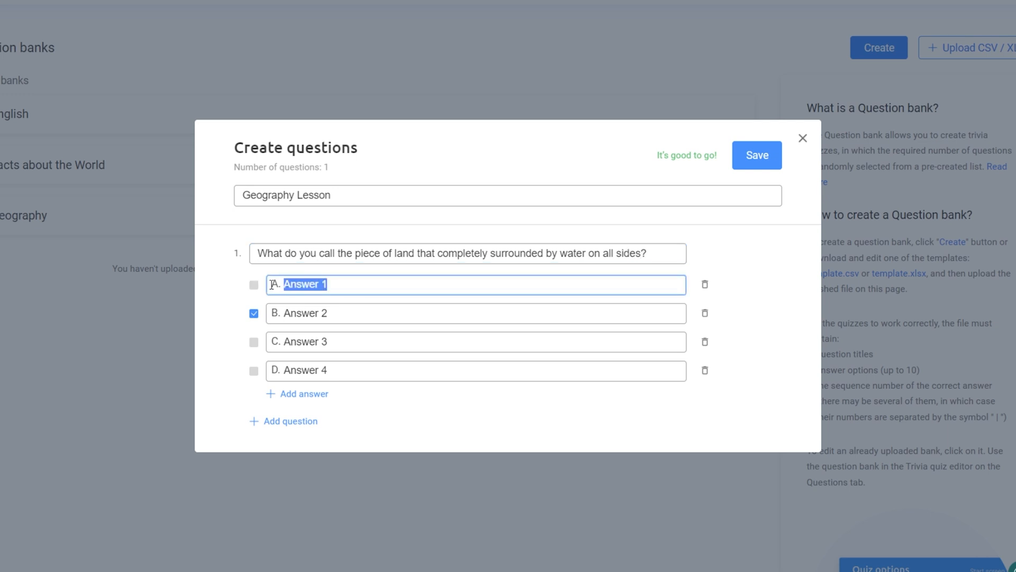
text(Island)
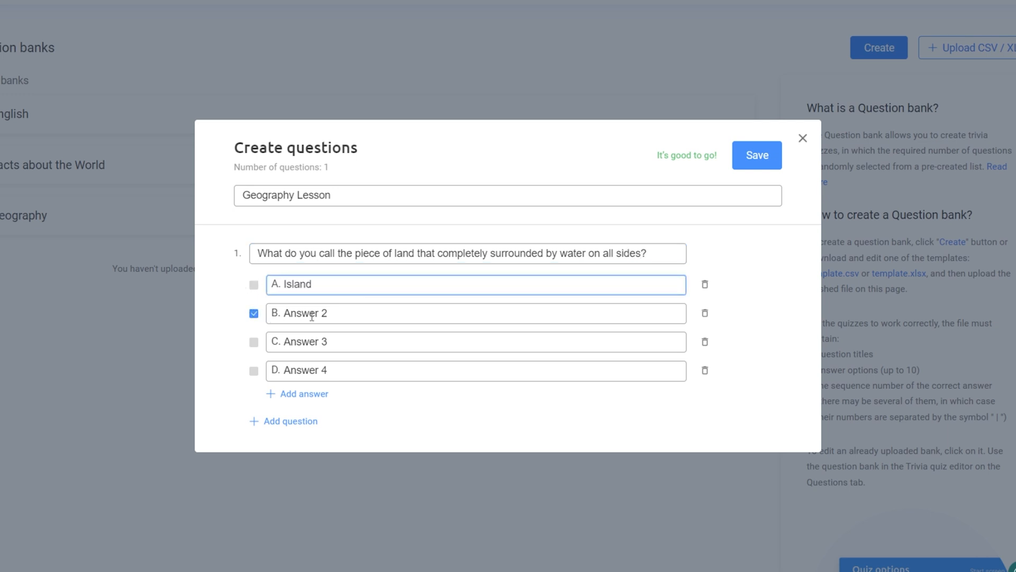
text(Peninsula)
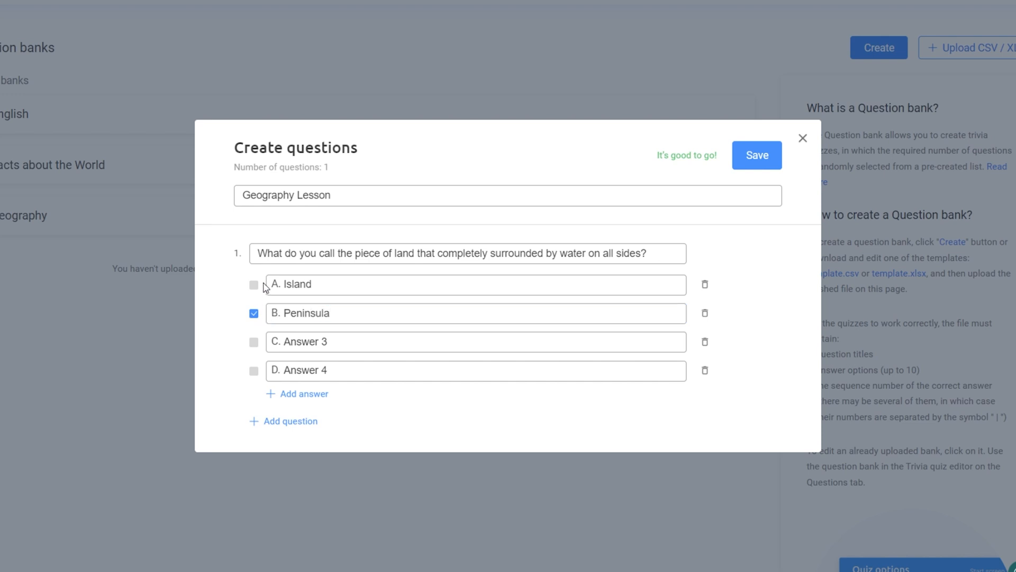
Mark Island as the only correct answer, remove the placeholder answer, and add another question
click(253, 285)
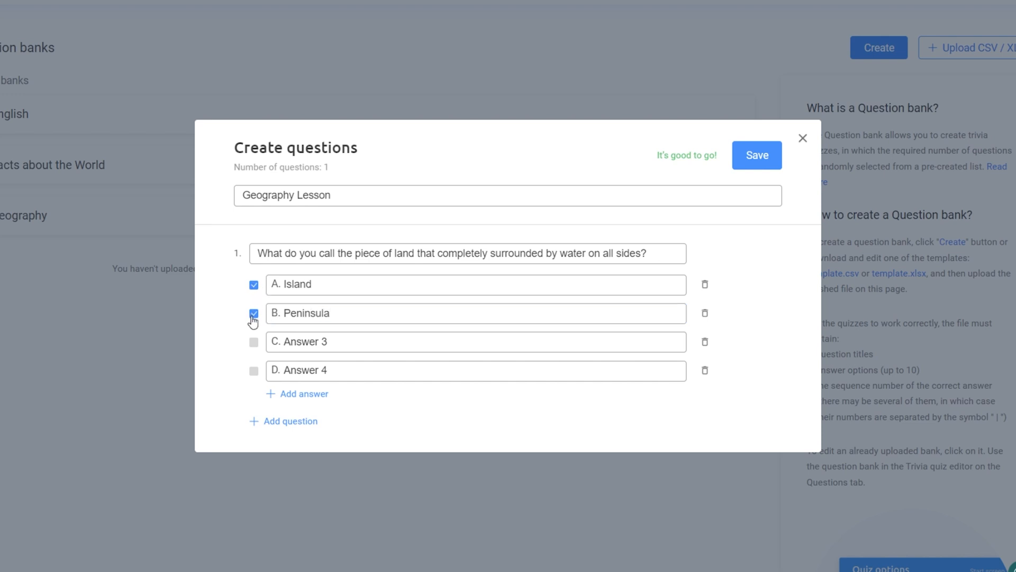
click(253, 313)
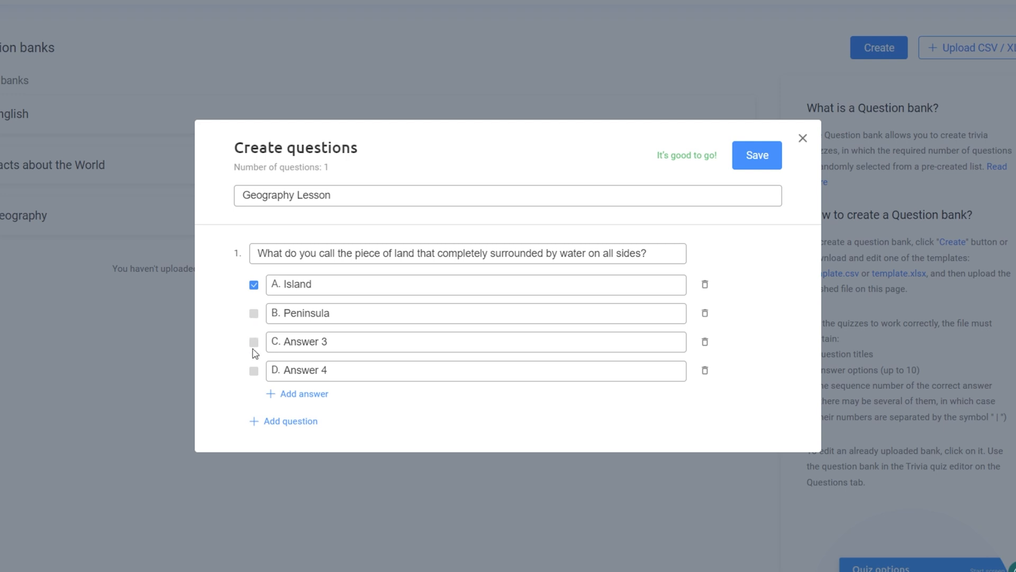
click(297, 394)
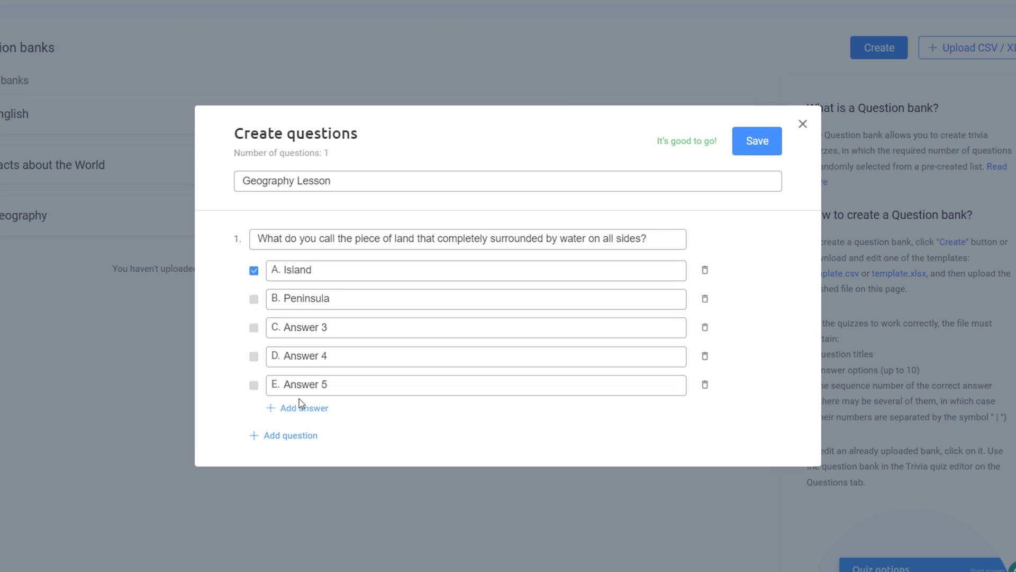
mouse_move(710, 400)
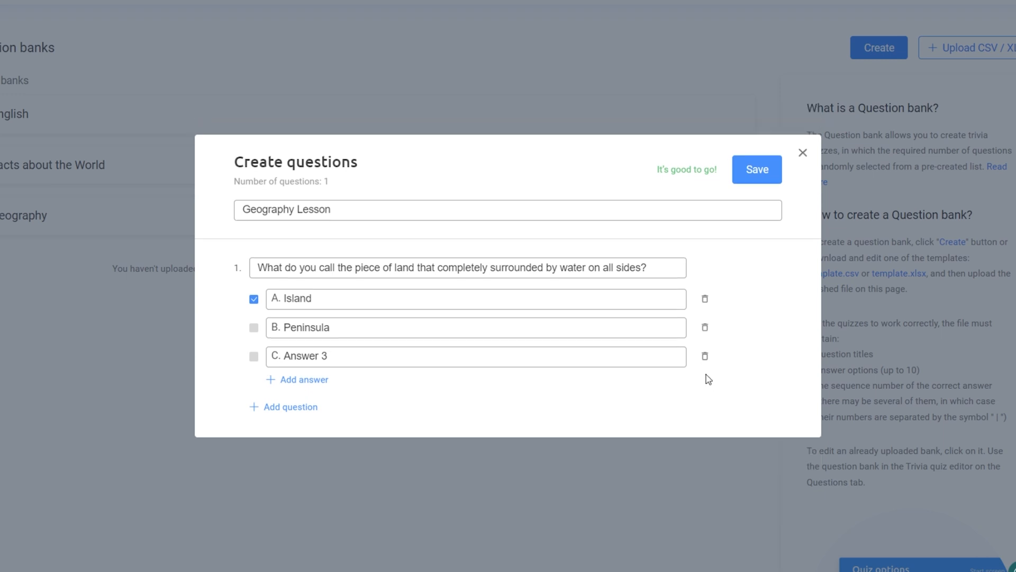
click(705, 356)
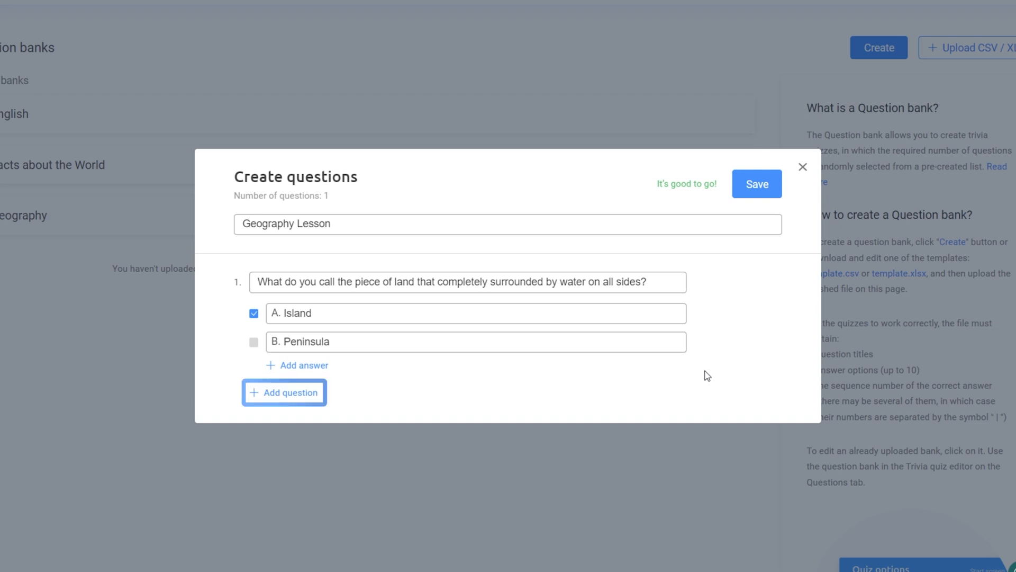
mouse_move(311, 396)
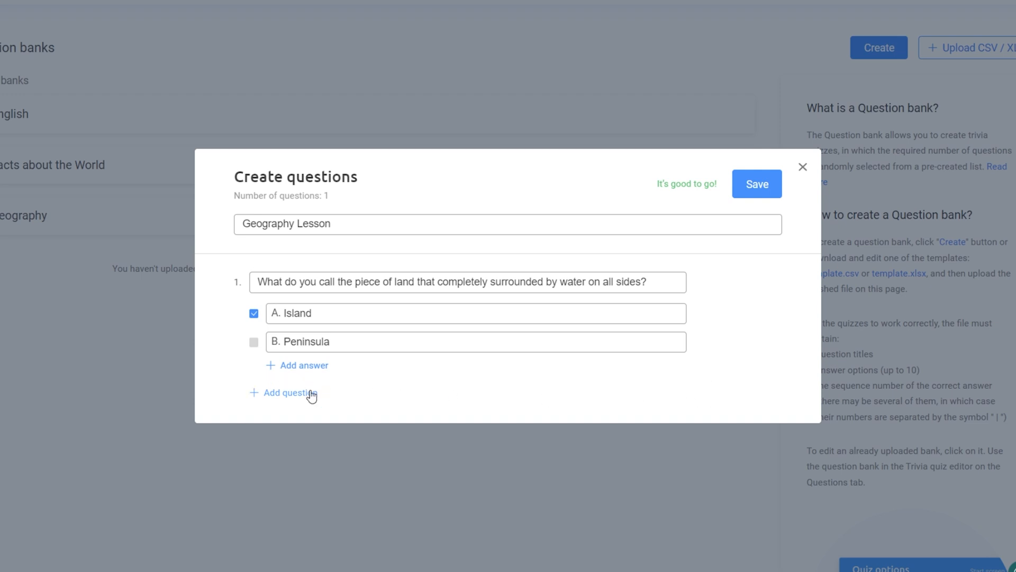
click(283, 392)
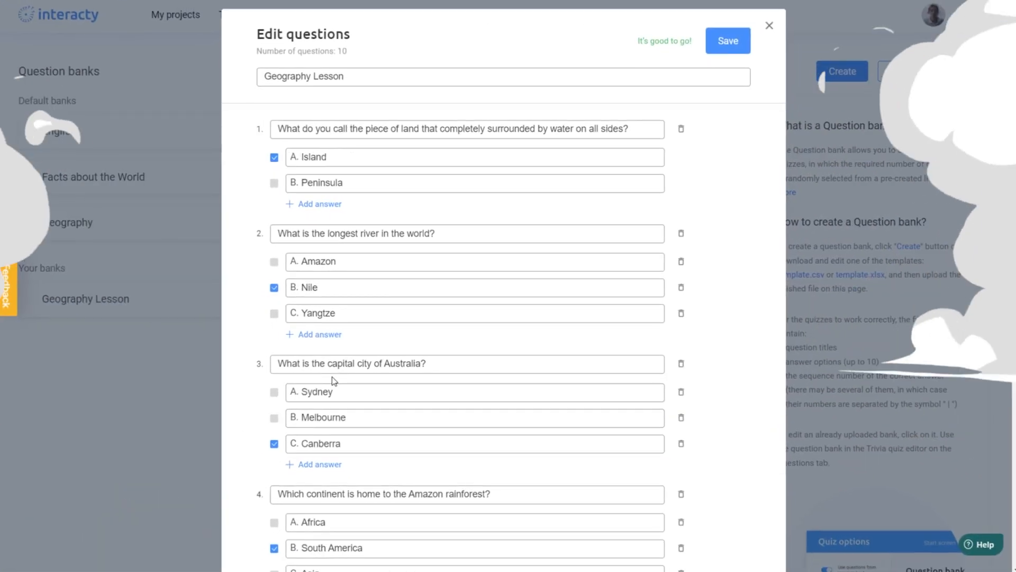
Review all 10 questions in the Edit questions dialog and save the Geography Lesson bank
scroll(down, 3)
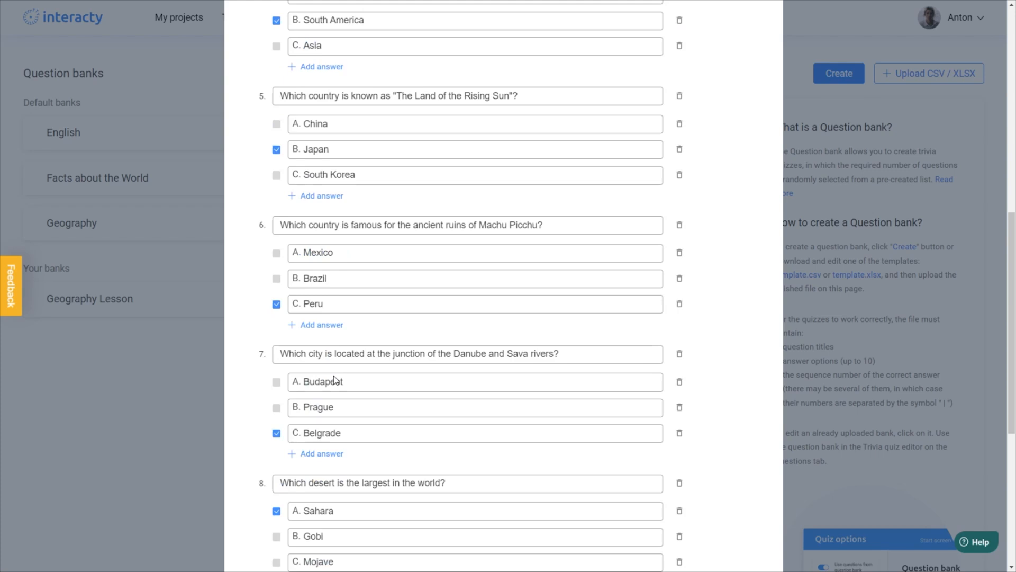
scroll(up, 3)
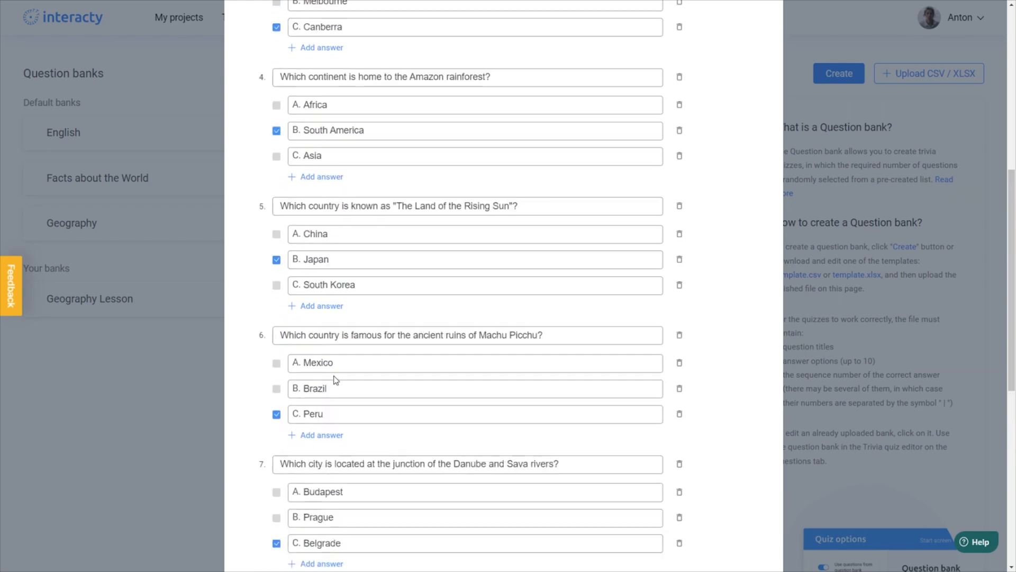
scroll(up, 3)
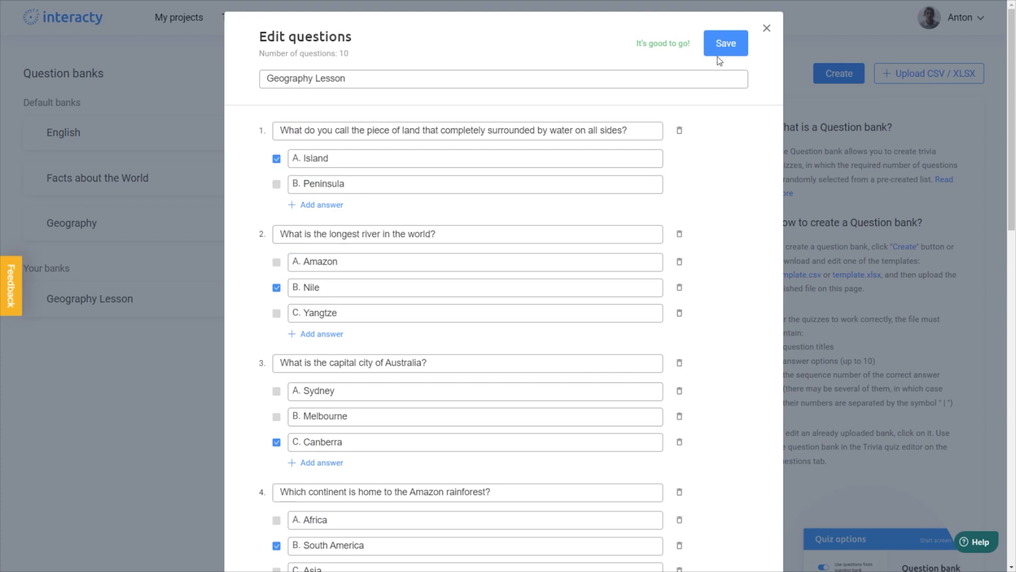
click(724, 43)
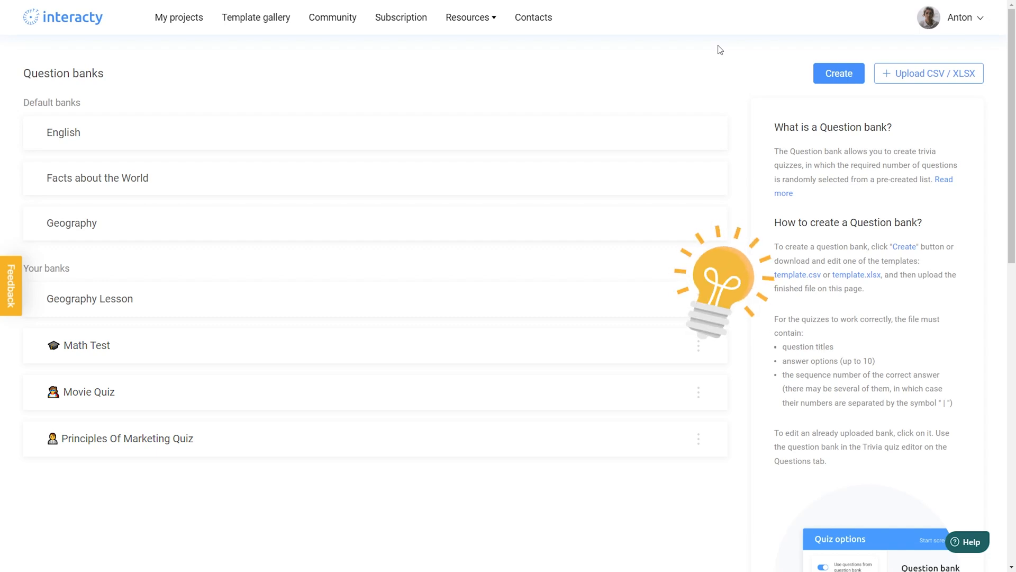
From the All projects page, create a new project from scratch
click(178, 18)
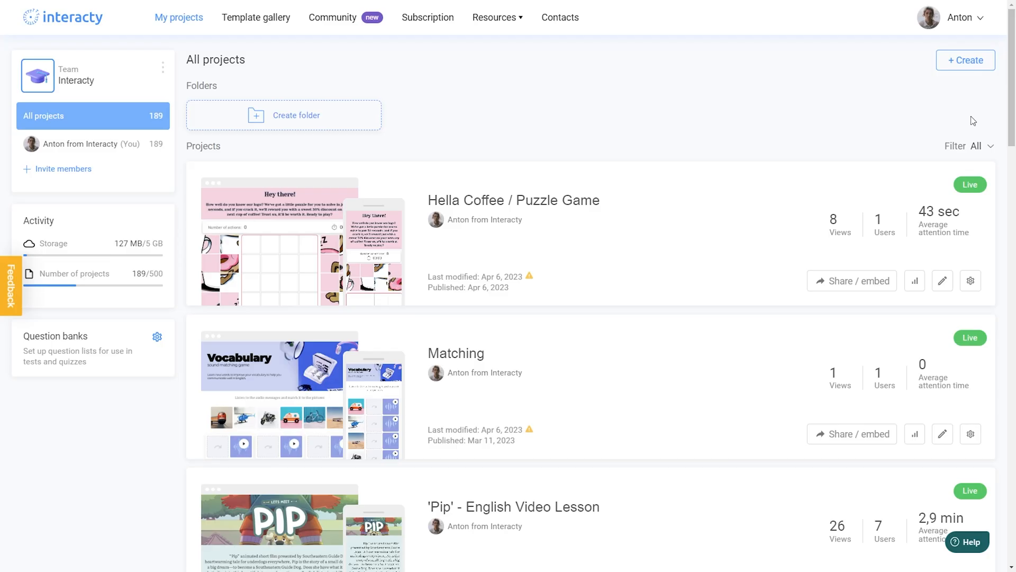
click(966, 60)
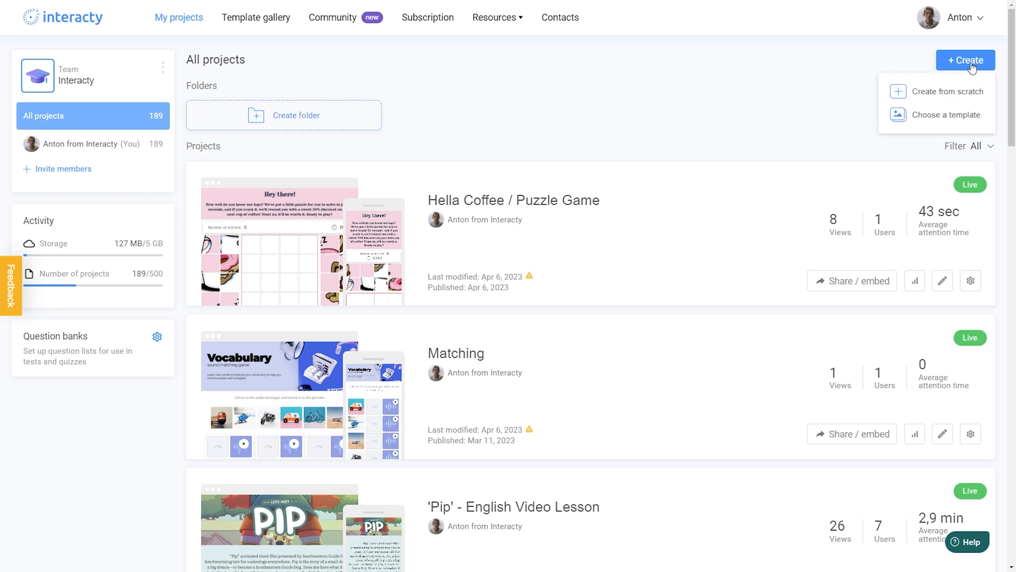
mouse_move(972, 80)
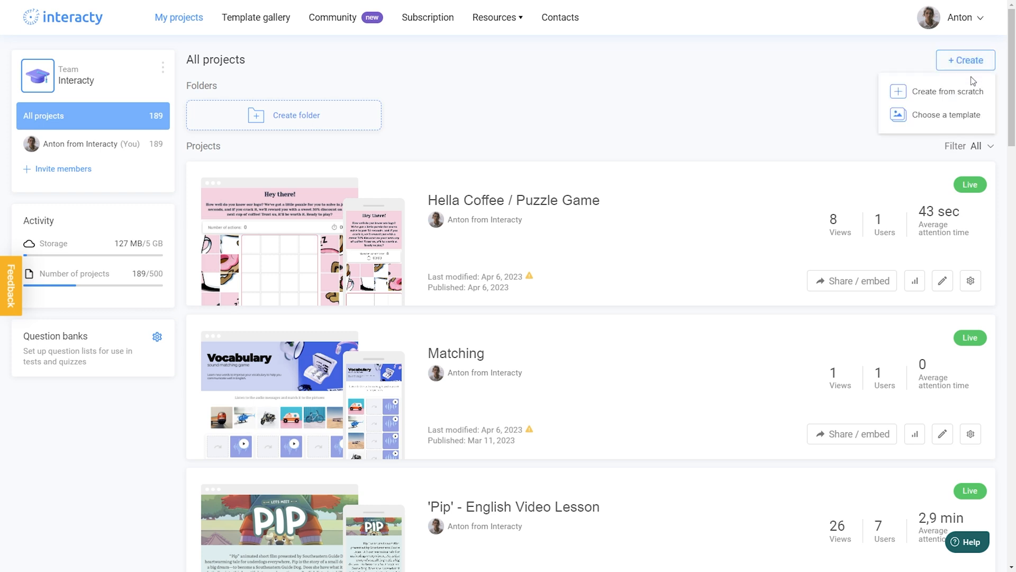
mouse_move(946, 91)
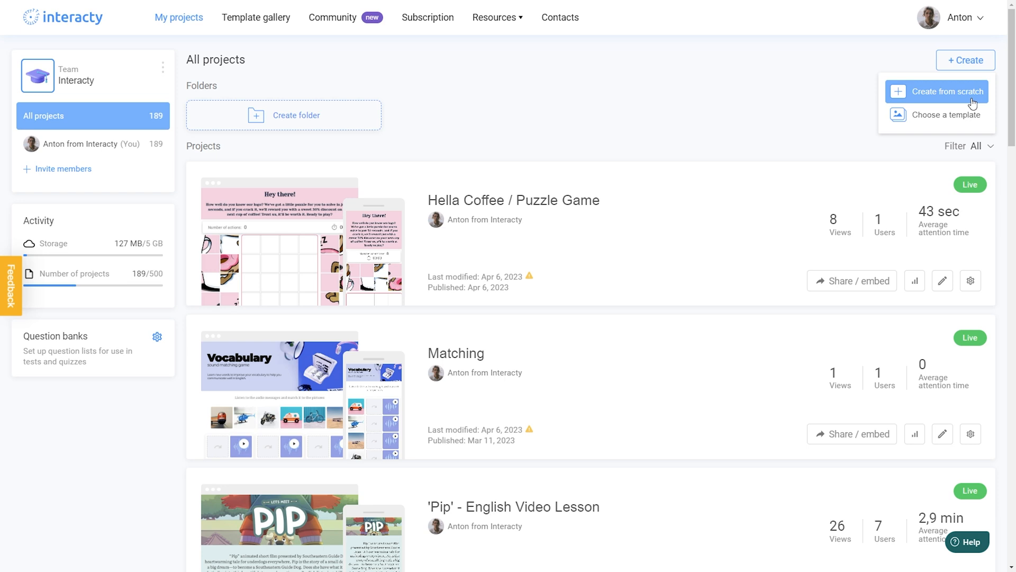
click(945, 91)
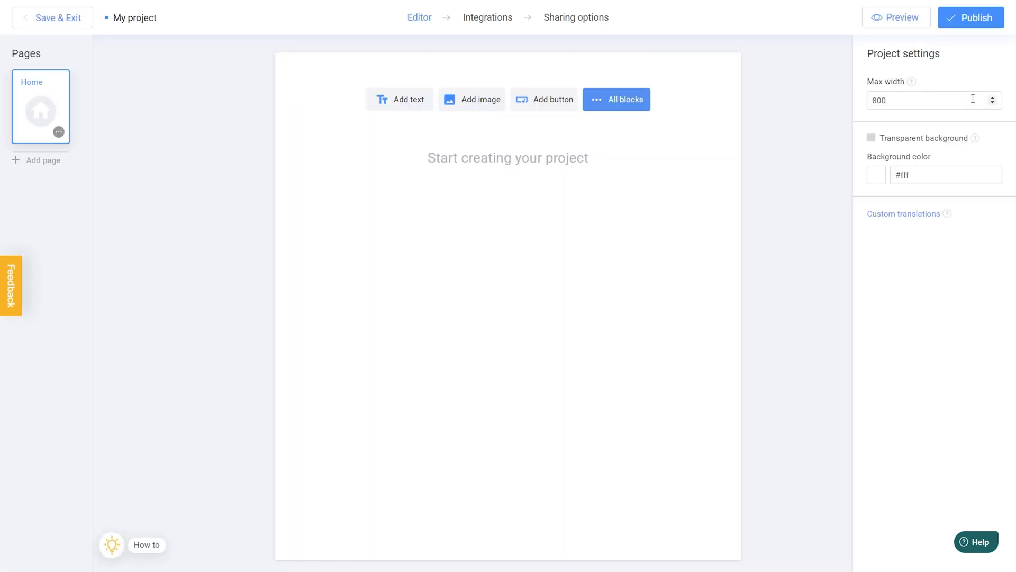
mouse_move(663, 108)
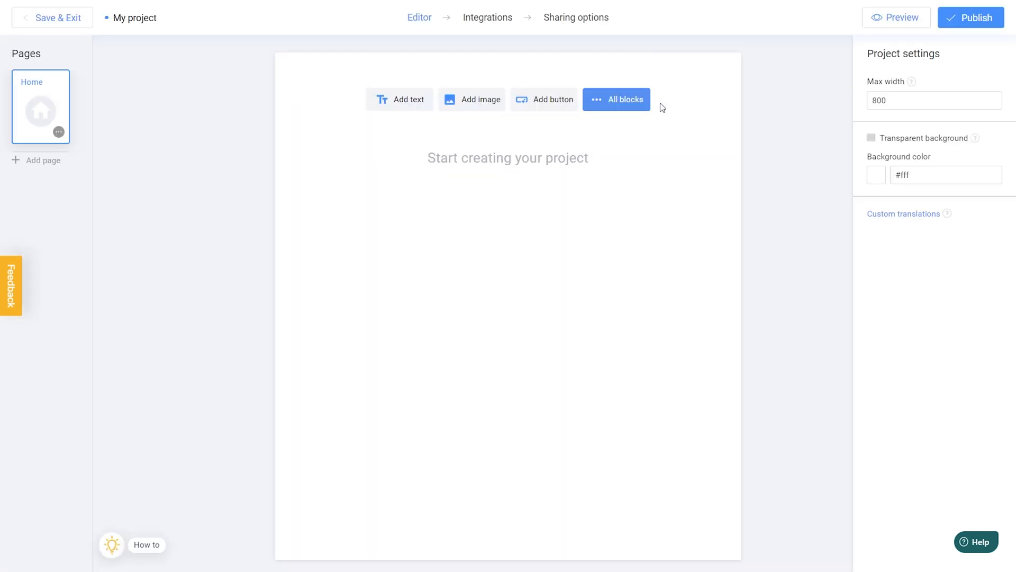
Add a Quiz block using the Simple layout text question template from All blocks
click(615, 99)
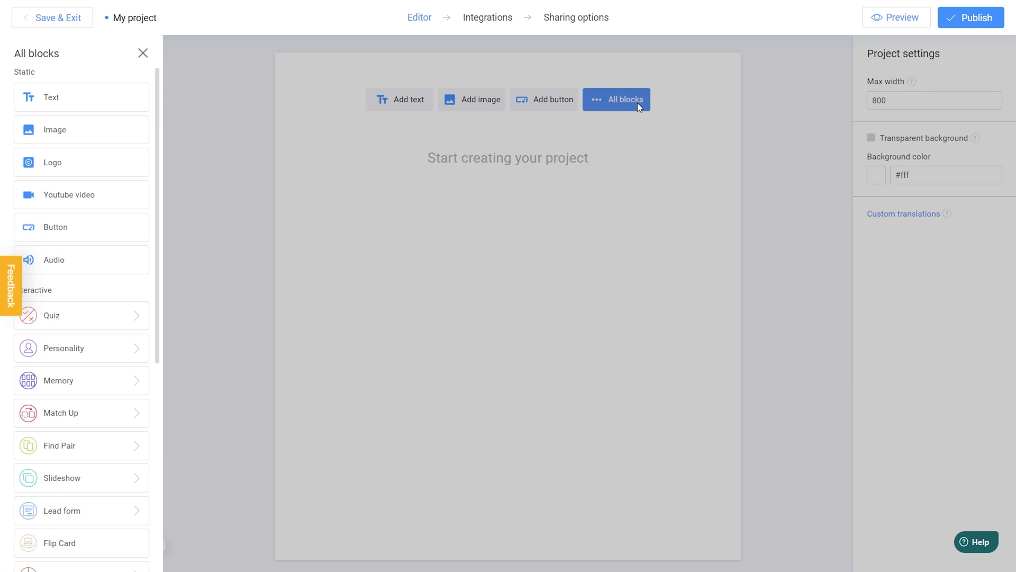
mouse_move(107, 284)
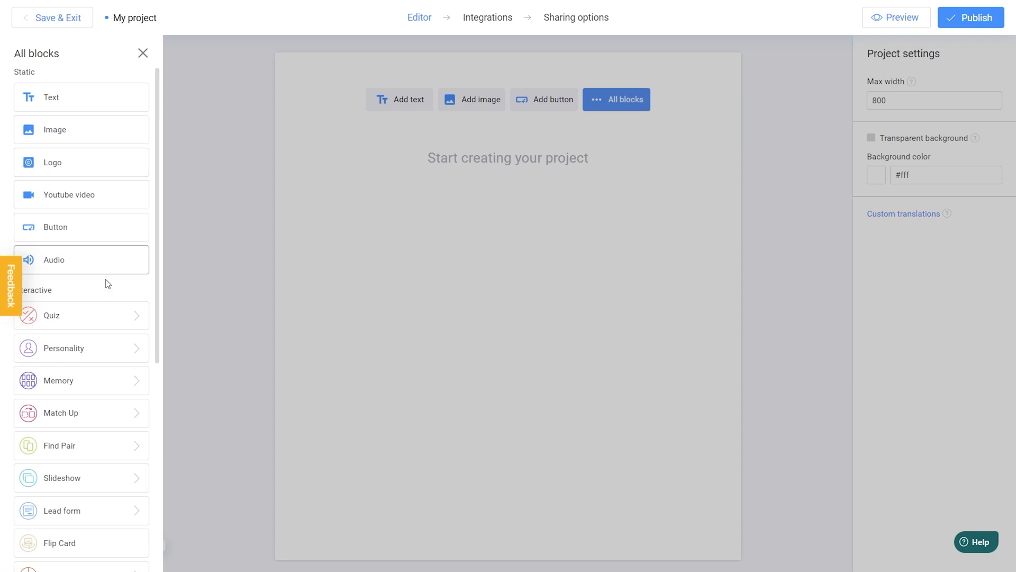
click(64, 315)
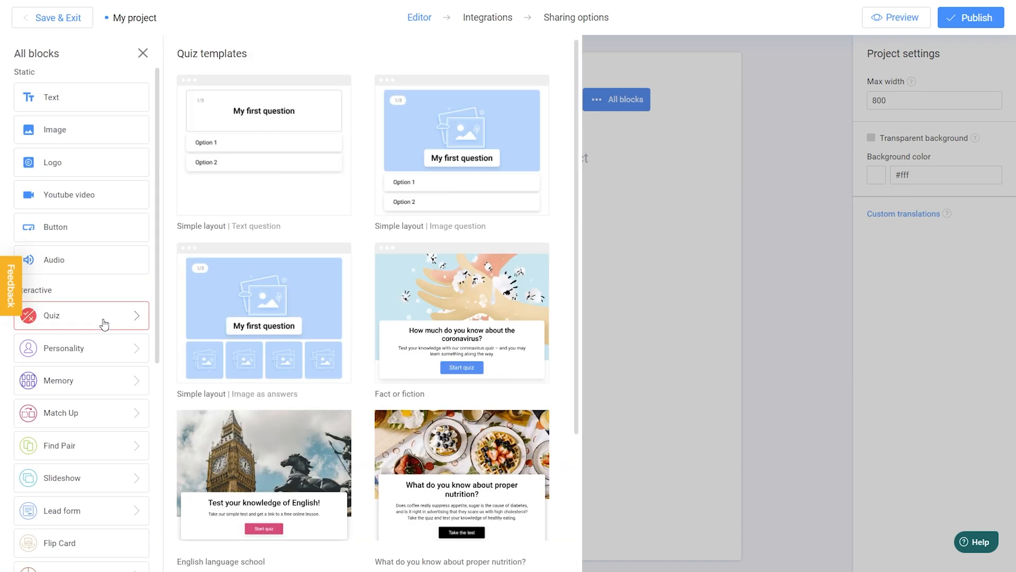
click(264, 145)
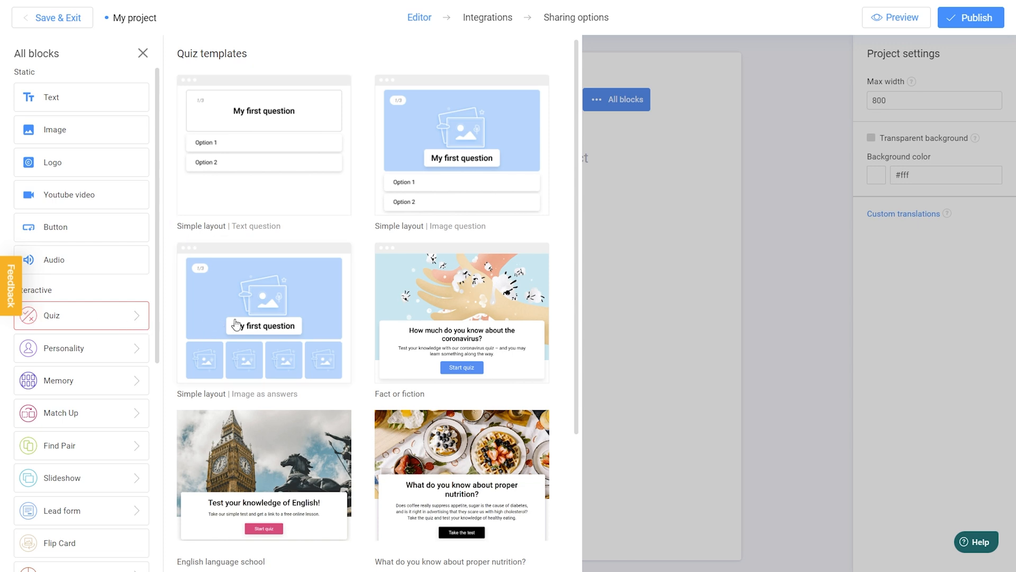
mouse_move(281, 180)
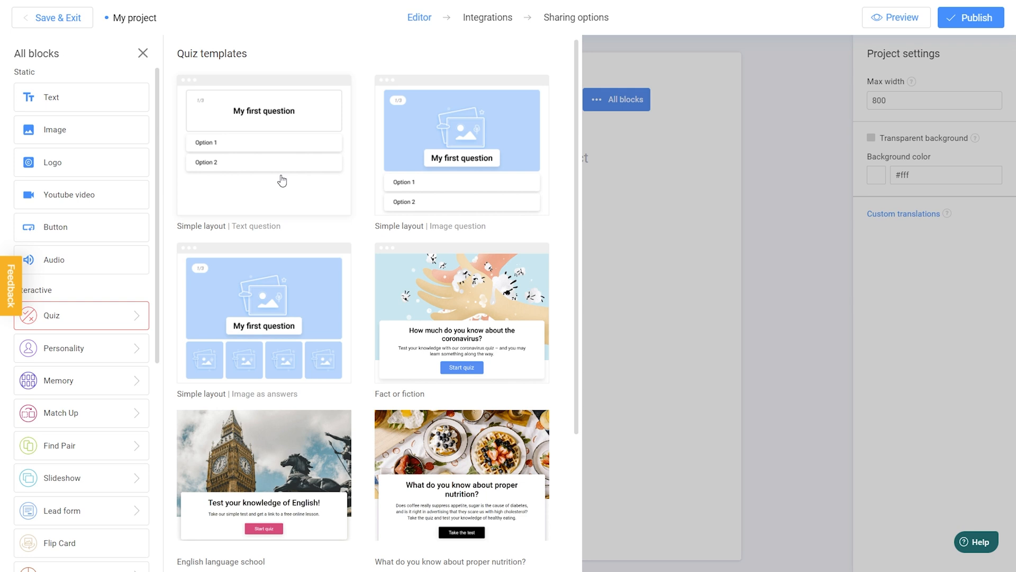
click(460, 129)
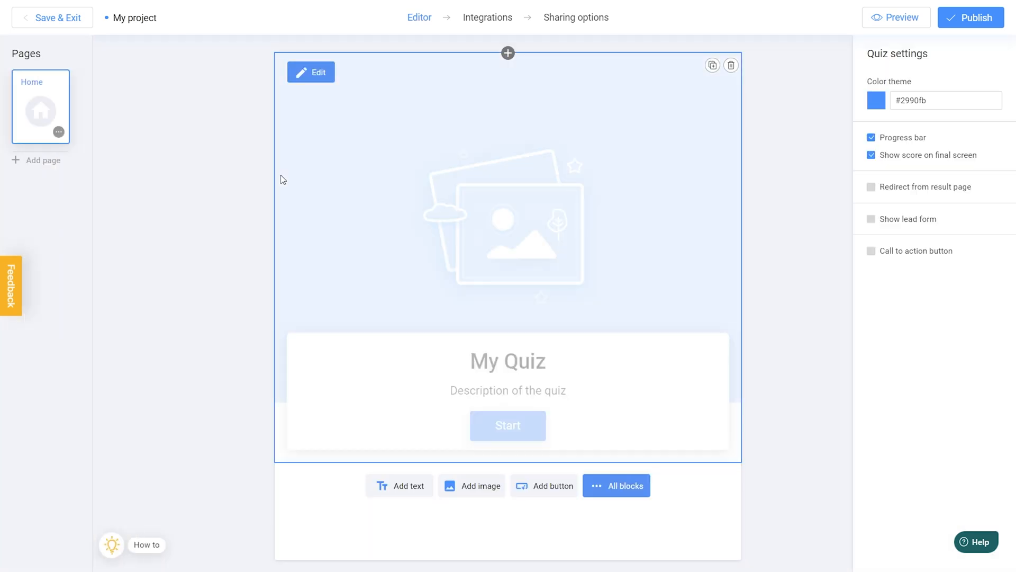
mouse_move(319, 91)
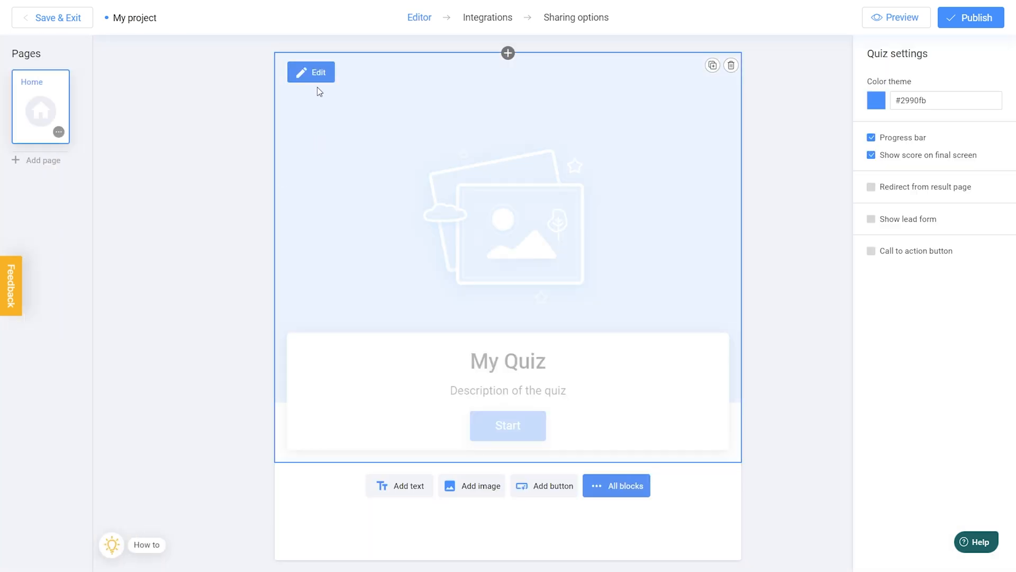
Edit the quiz block and go to its Questions step in Quiz options
click(310, 71)
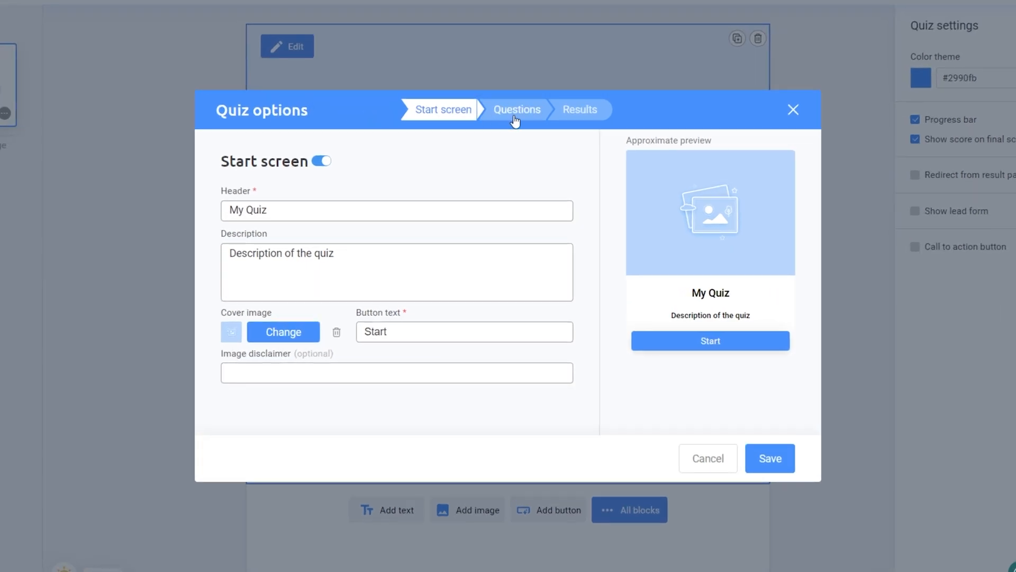
click(516, 109)
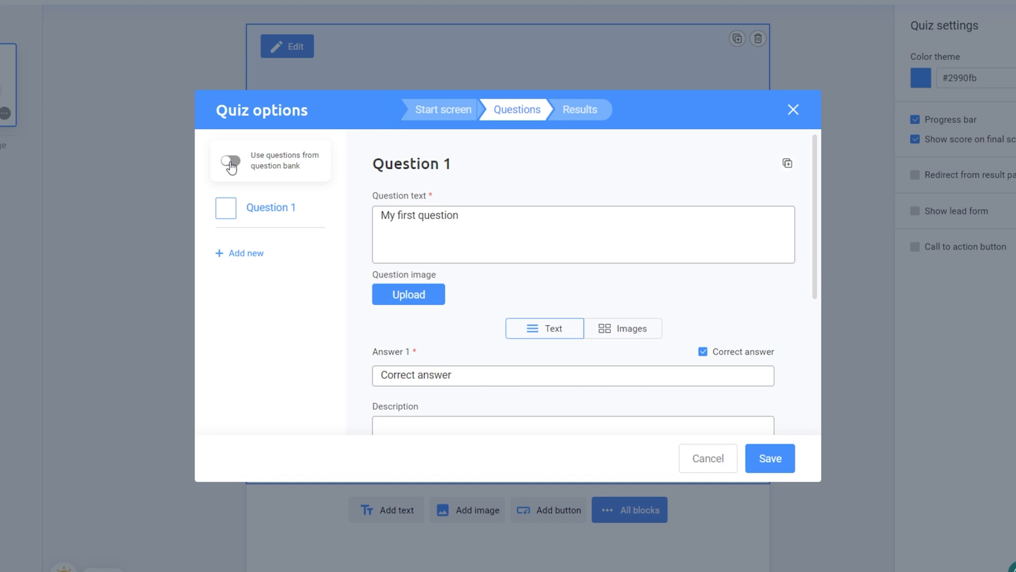
Switch the quiz to use a question bank and filter to banks Created by me
click(229, 161)
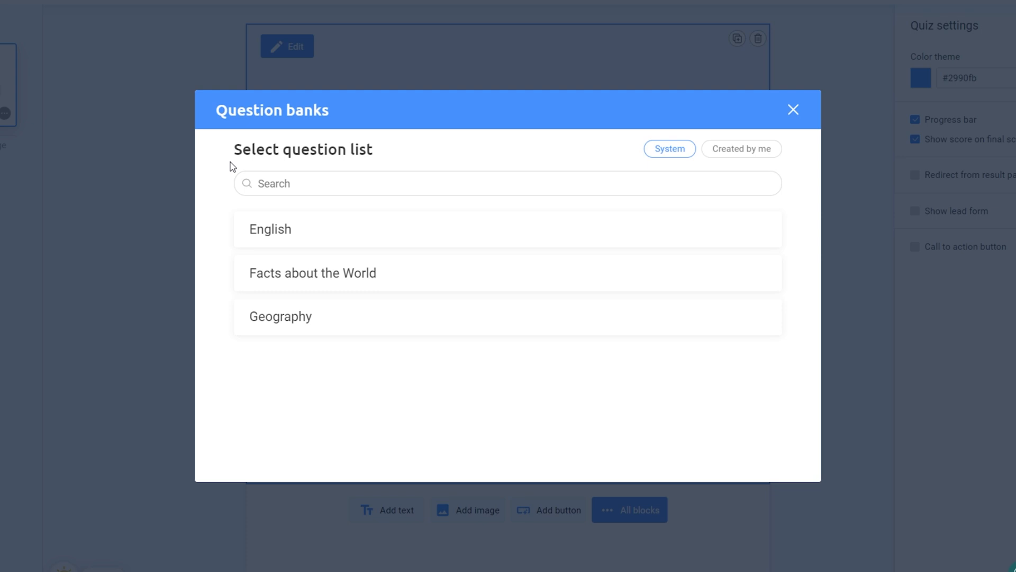
mouse_move(614, 170)
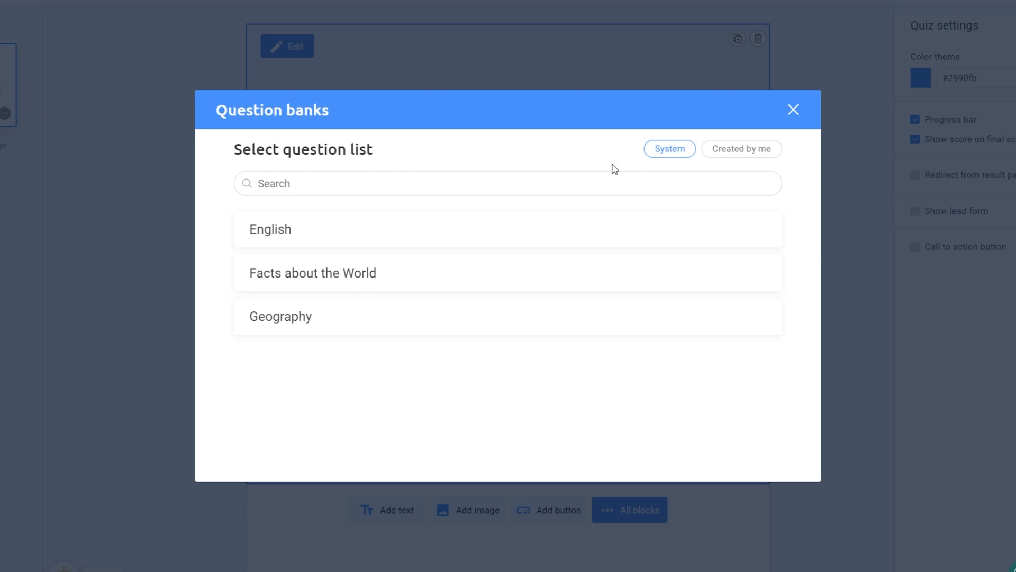
mouse_move(741, 148)
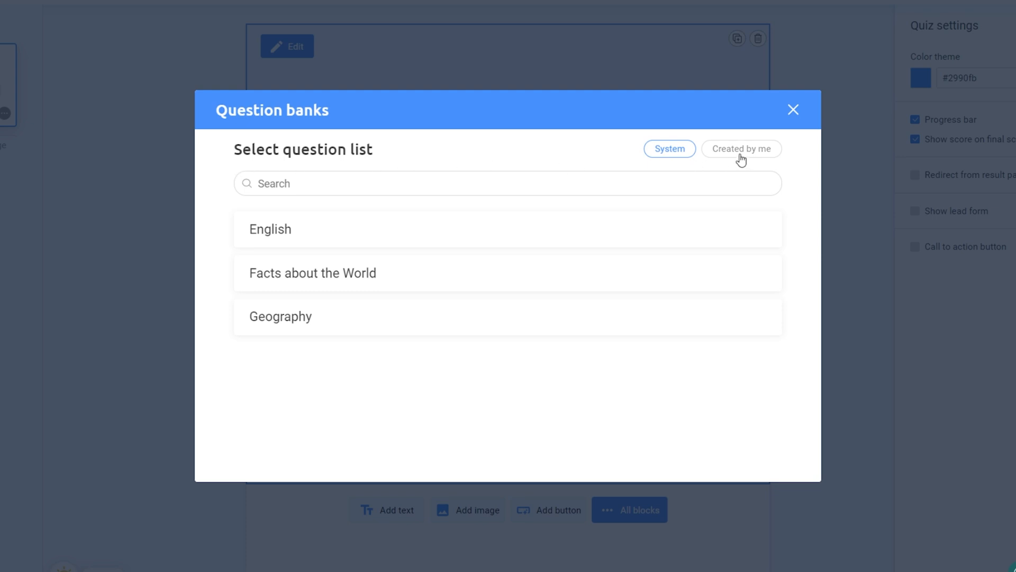
click(741, 148)
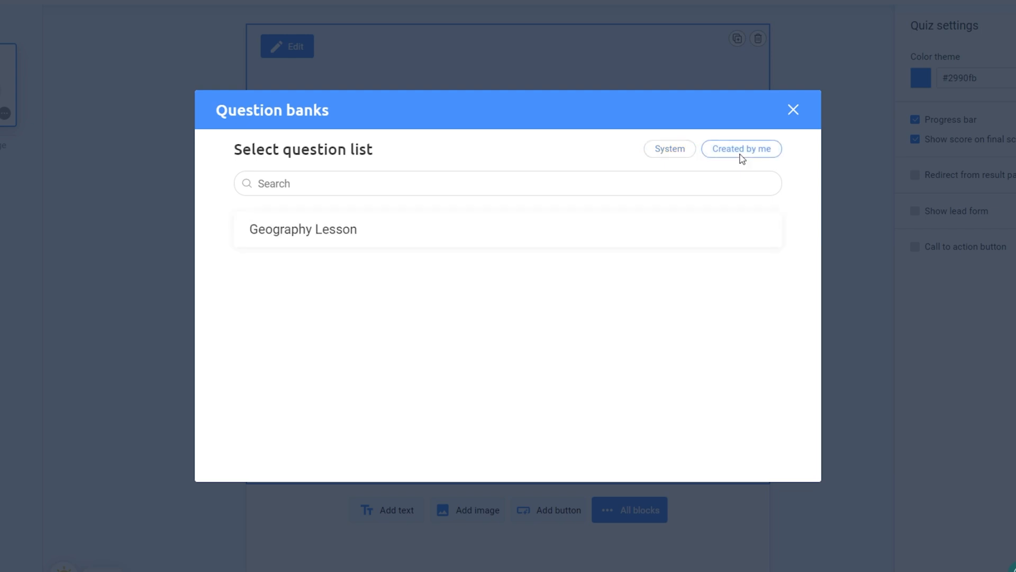
mouse_move(747, 236)
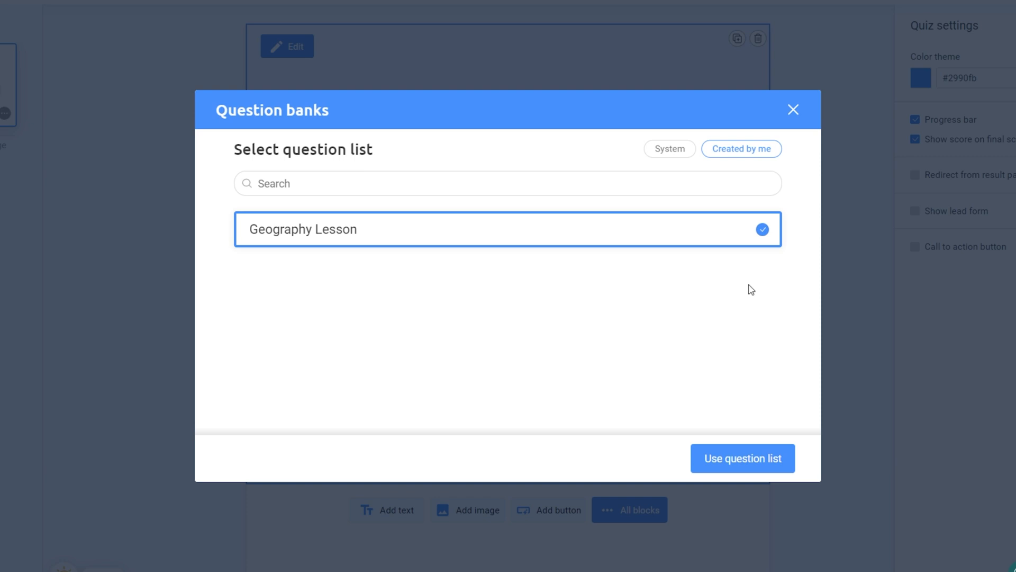
mouse_move(744, 459)
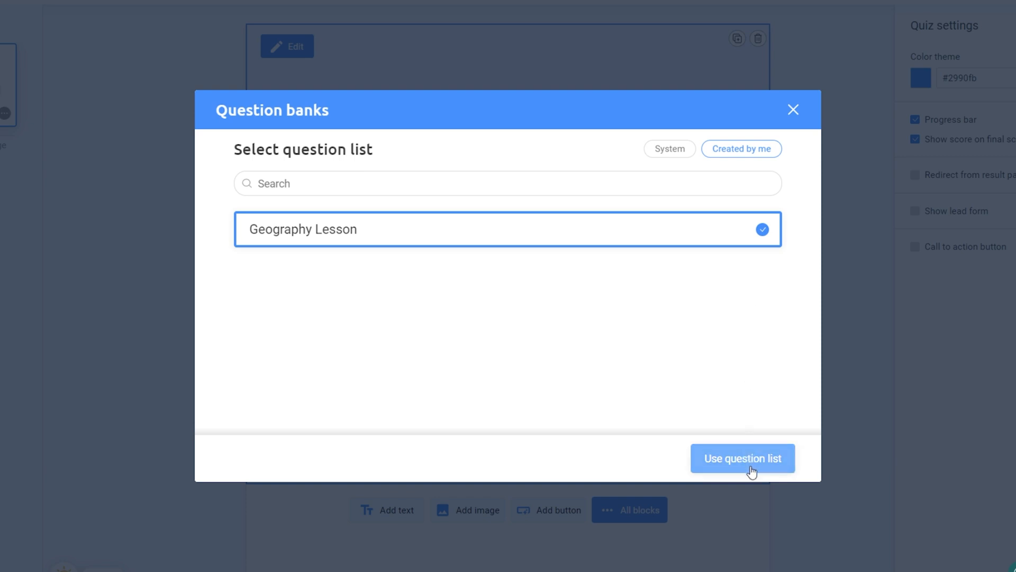
Use the Geography Lesson list with 2 random questions and save the quiz settings
click(743, 458)
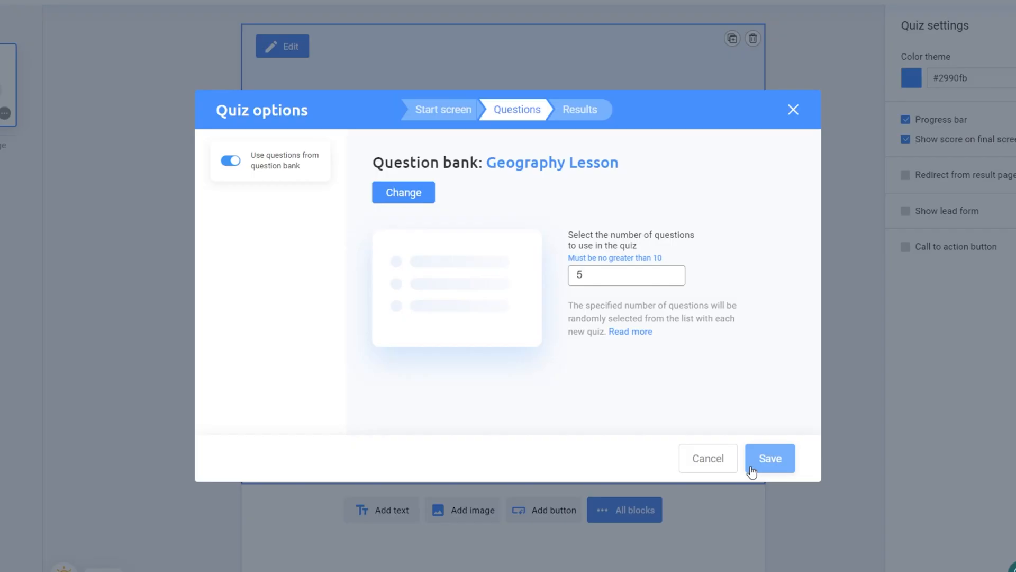
mouse_move(600, 334)
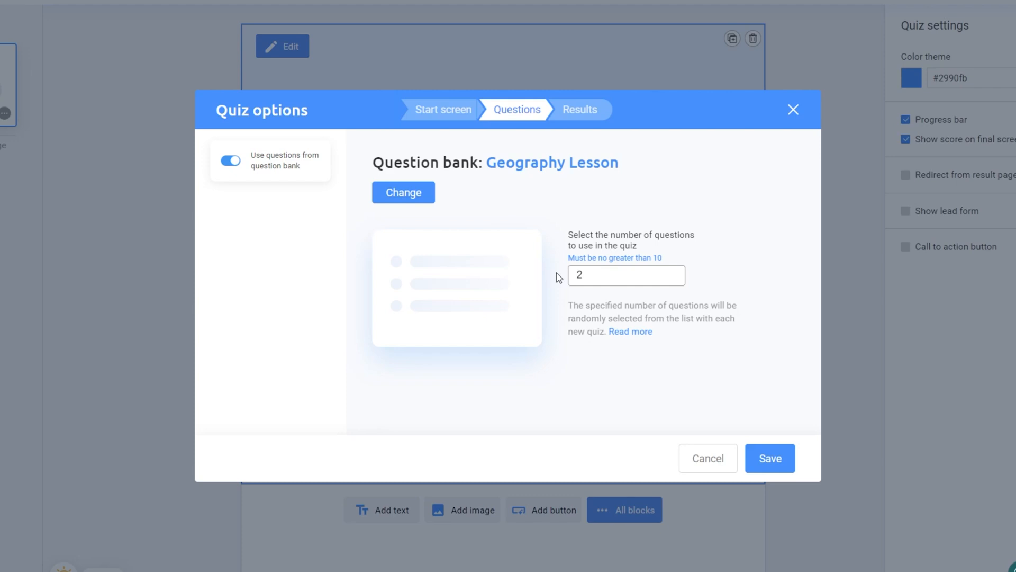
mouse_move(559, 468)
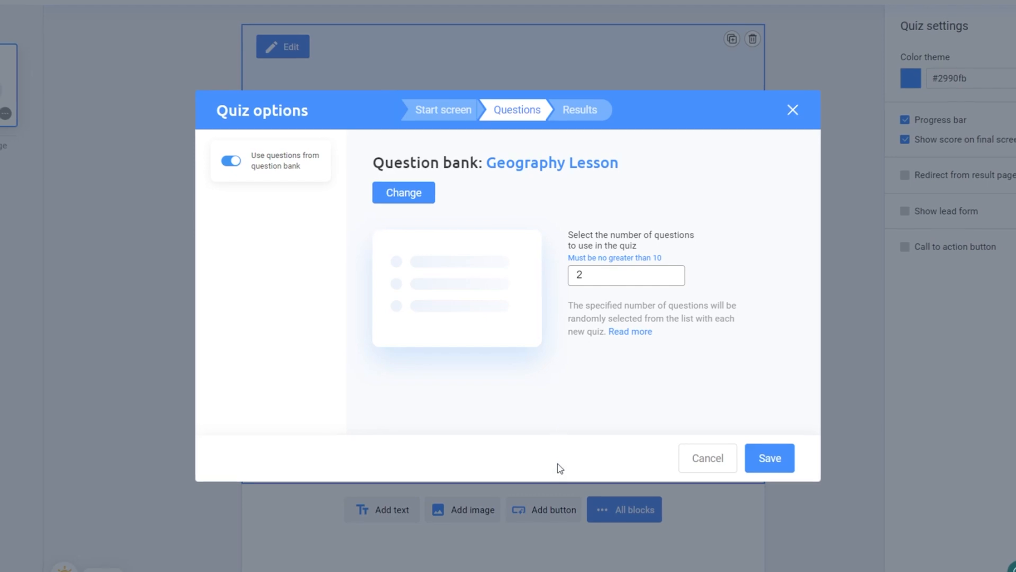
click(769, 457)
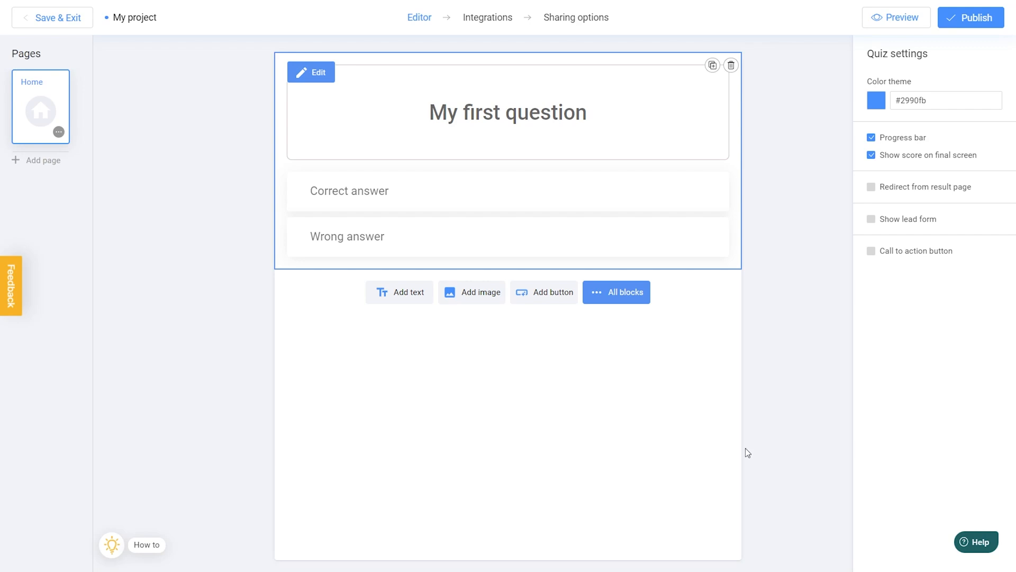
mouse_move(960, 89)
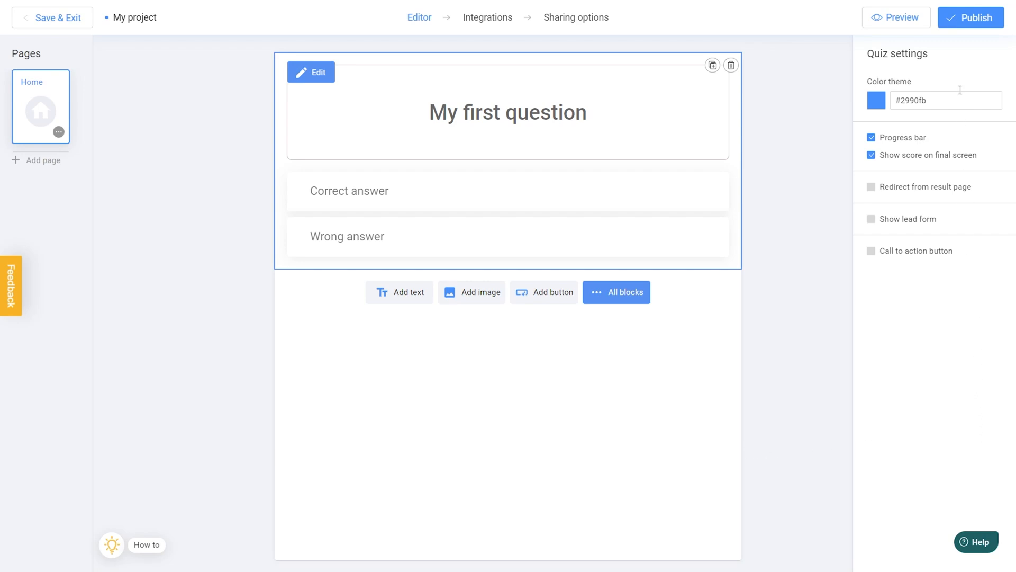
Publish the quiz project and view its live published version showing question 1 of 2
click(971, 18)
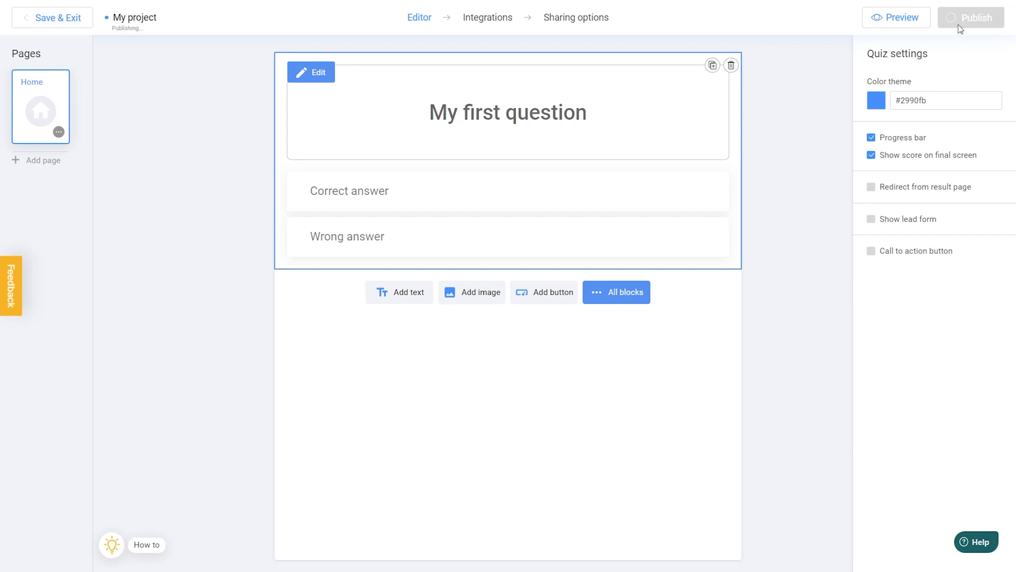
click(971, 18)
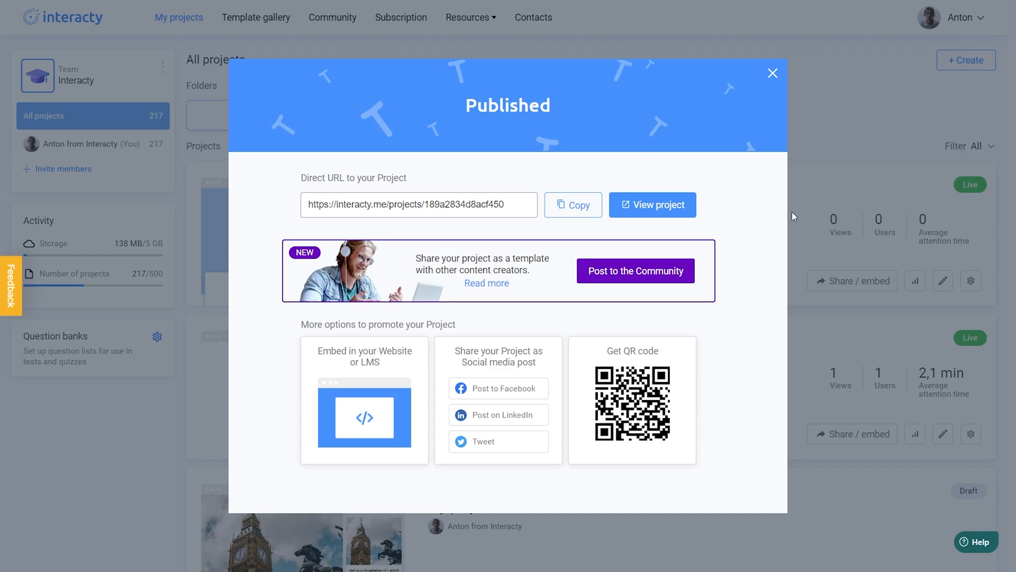
click(652, 204)
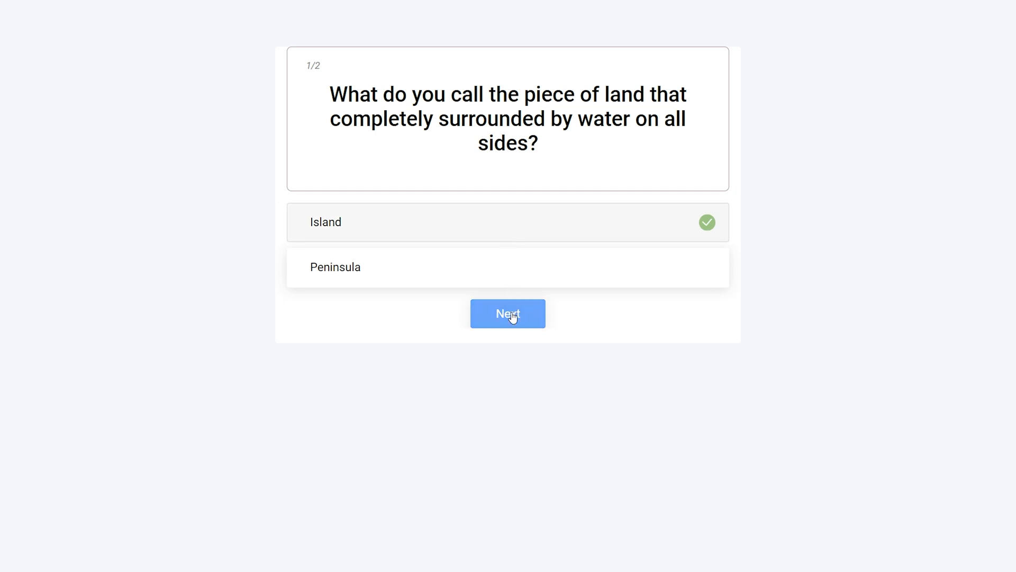
Answer the second question with Nile, view the 2/2 Excellent result, and restart the quiz
click(507, 314)
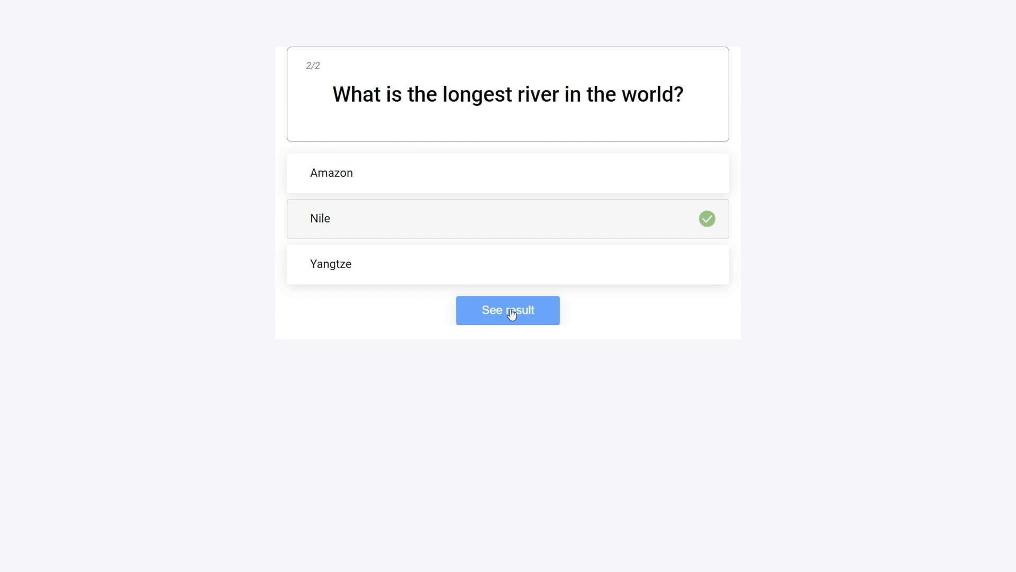
click(507, 310)
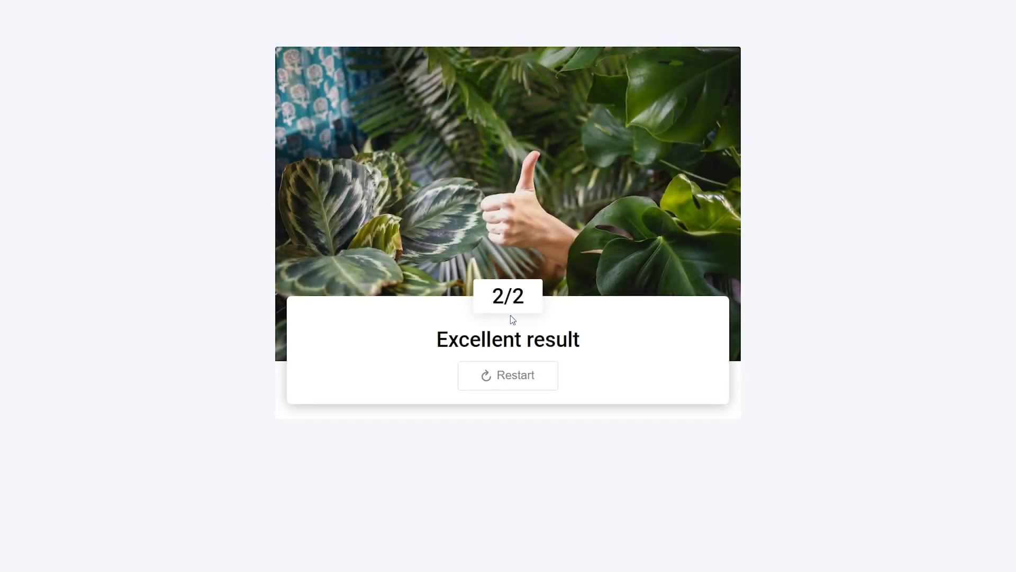
click(507, 375)
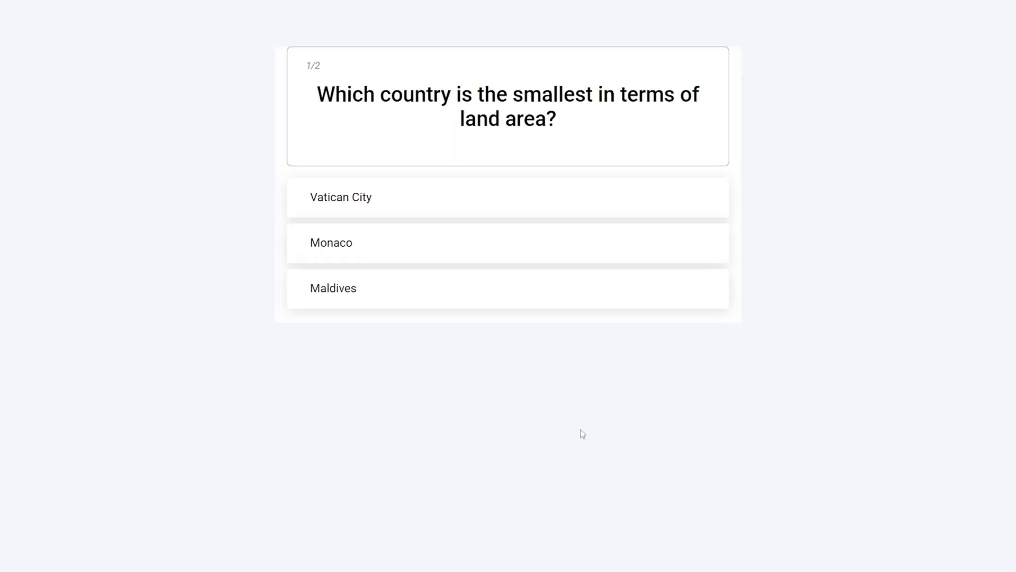